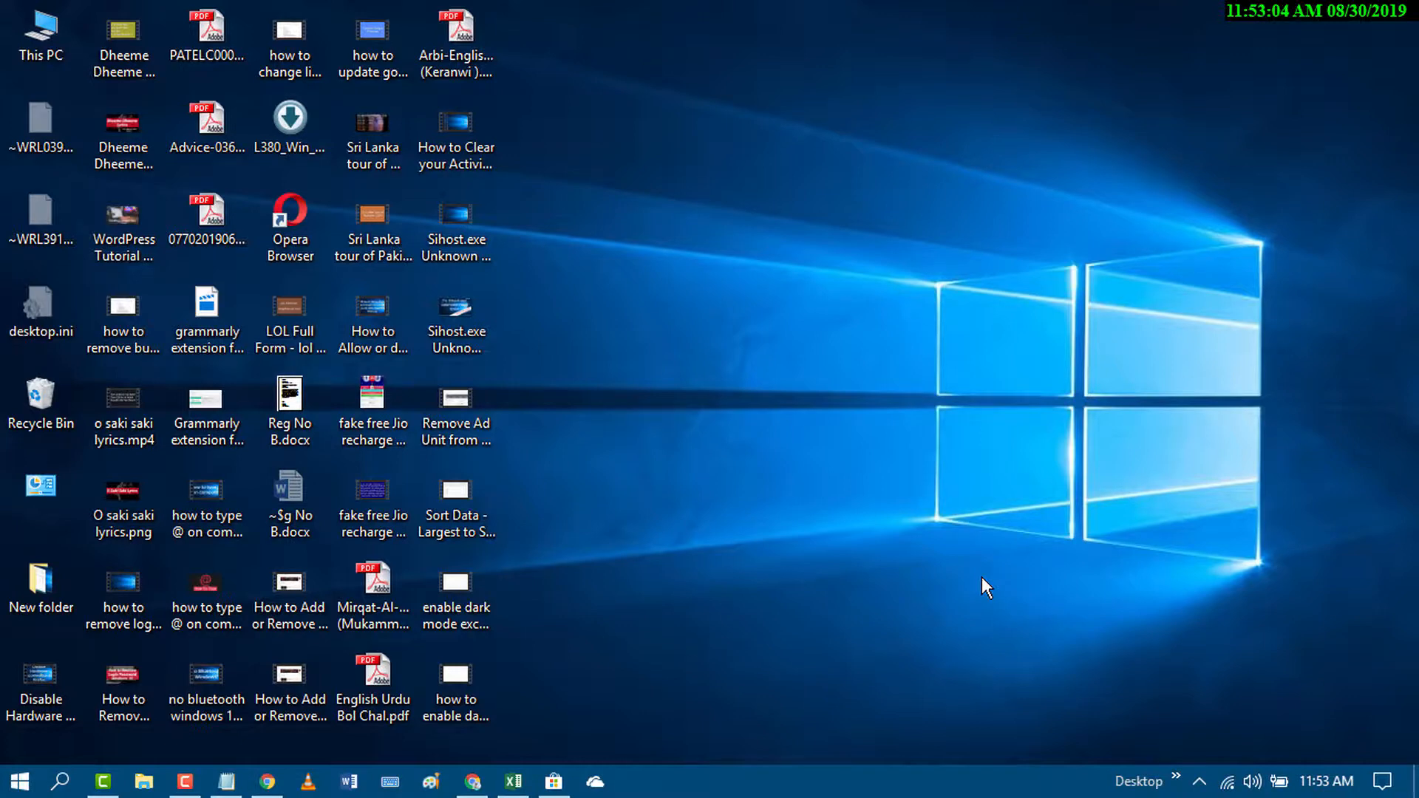
{"action": "mouse_move", "coordinate": [837, 709]}
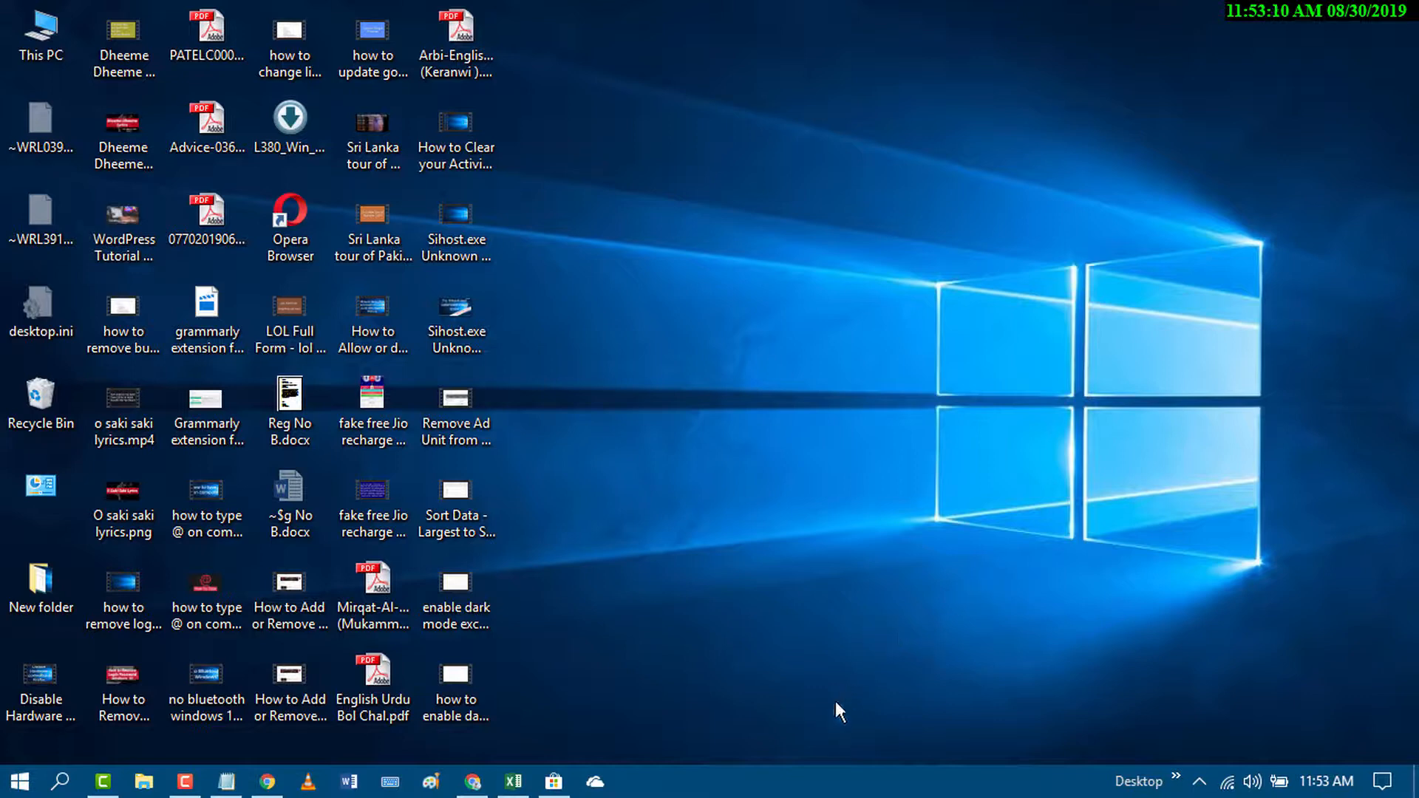
{"action": "mouse_move", "coordinate": [787, 788]}
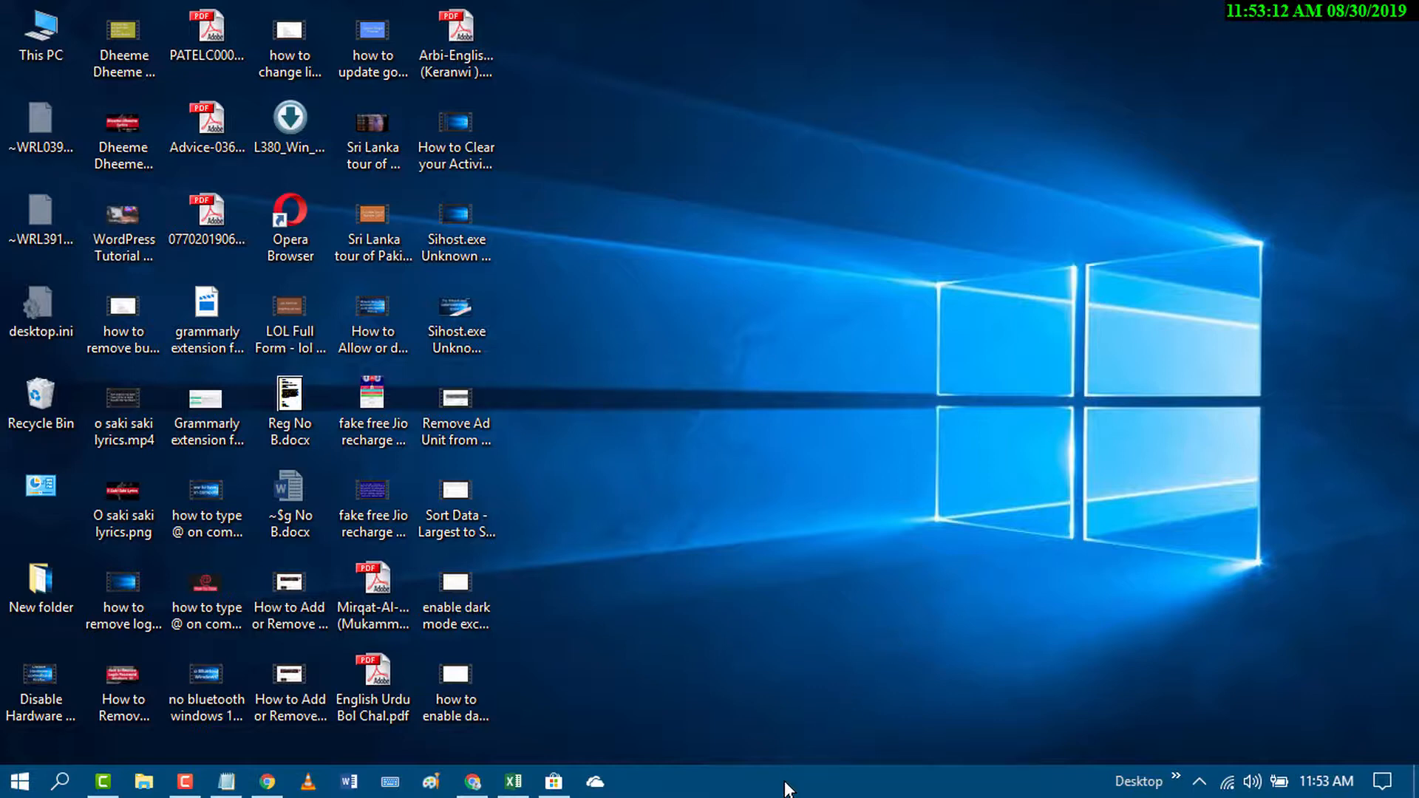
- End the OneDrive app from Task Manager, then close Task Manager
{"action": "right_click", "coordinate": [785, 782]}
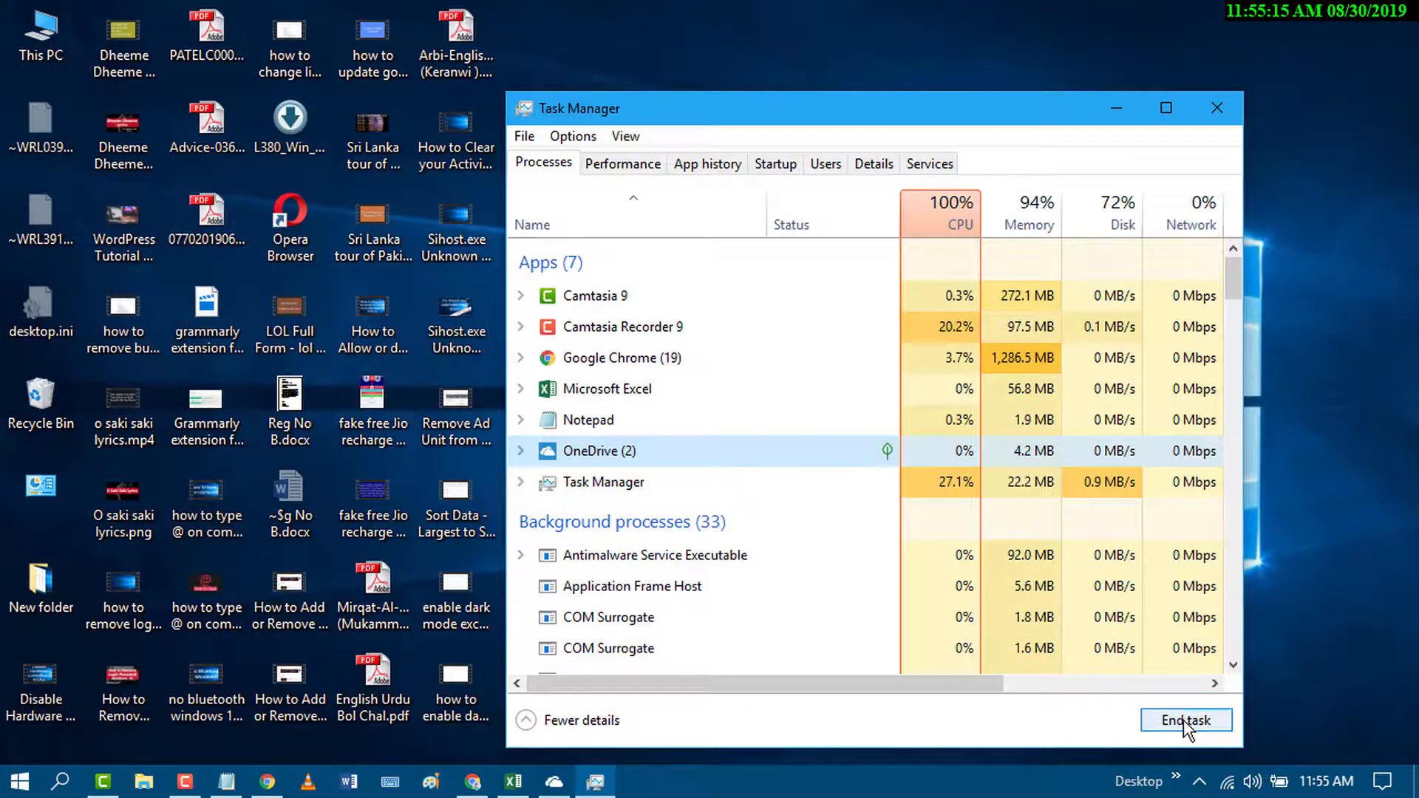
{"action": "left_click", "coordinate": [1185, 719]}
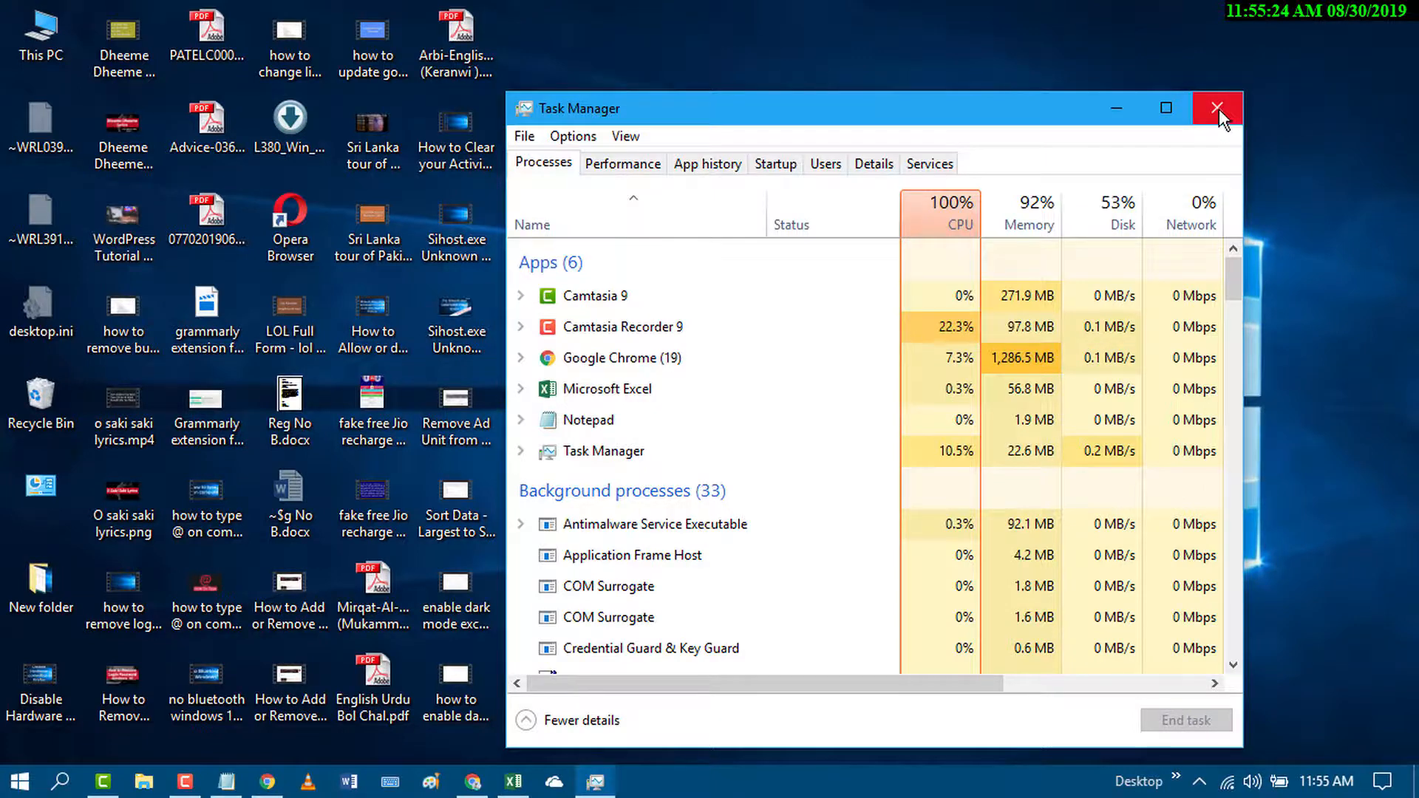
{"action": "left_click", "coordinate": [1217, 108]}
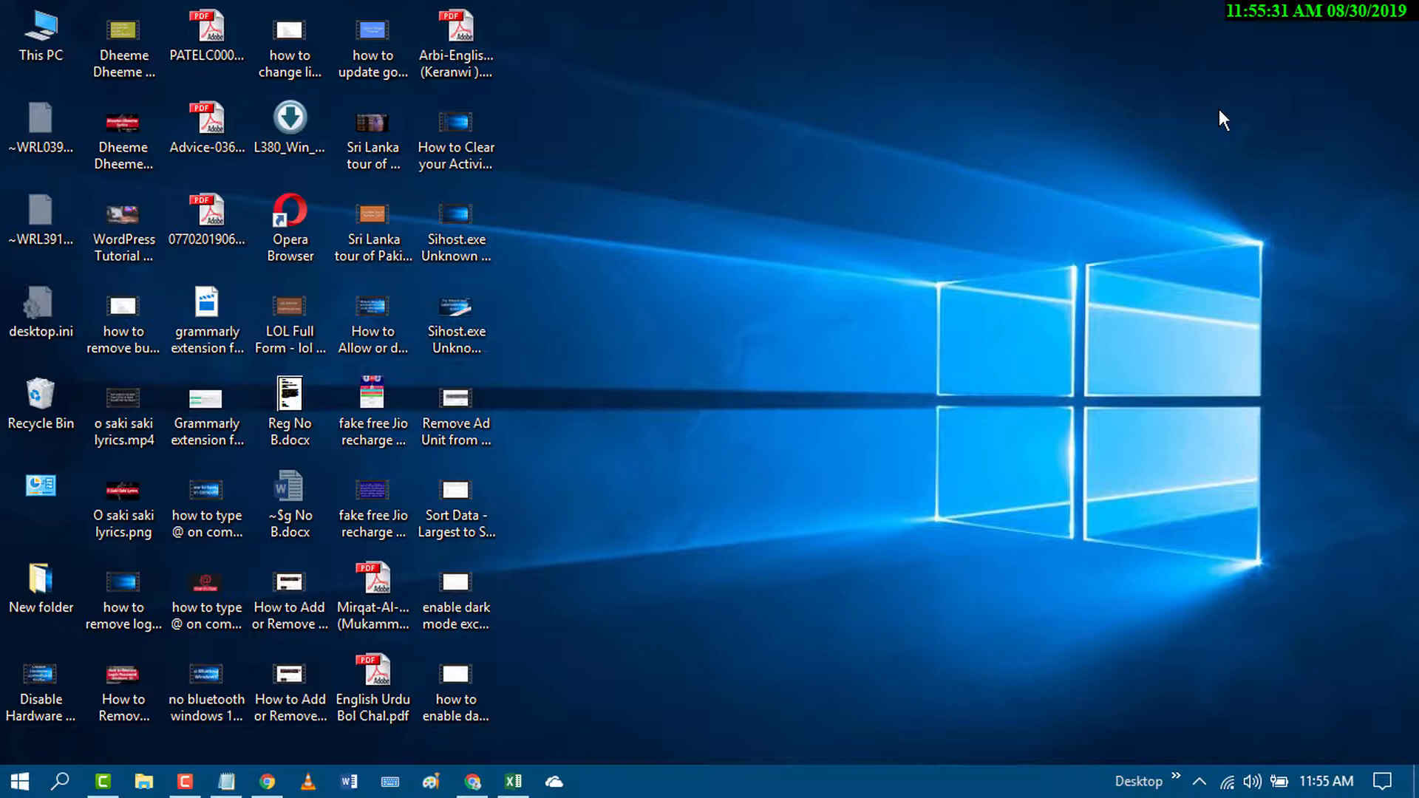
{"action": "mouse_move", "coordinate": [932, 430]}
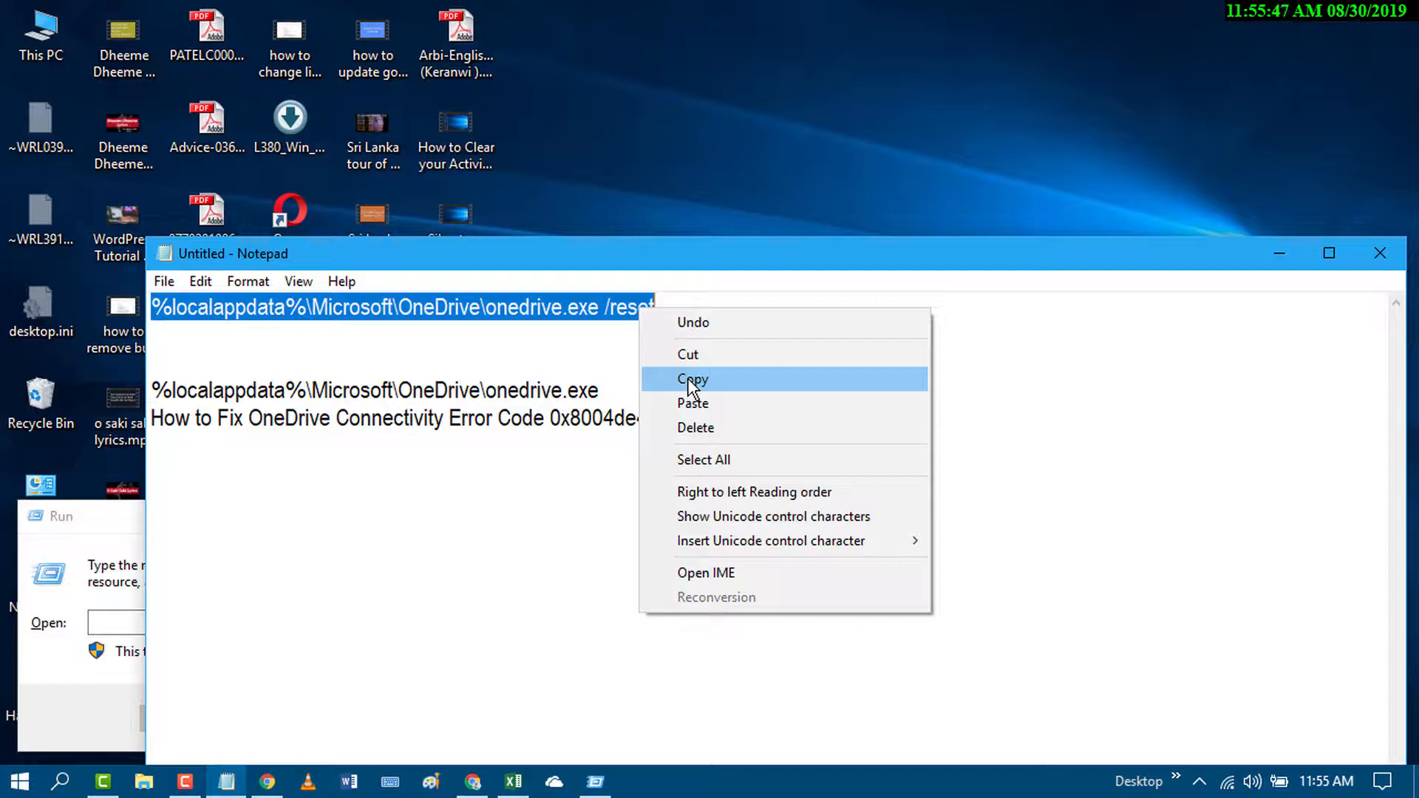
- Run '%localappdata%\Microsoft\OneDrive\onedrive.exe /reset', copied from Notepad, in the Run dialog
{"action": "left_click", "coordinate": [692, 379]}
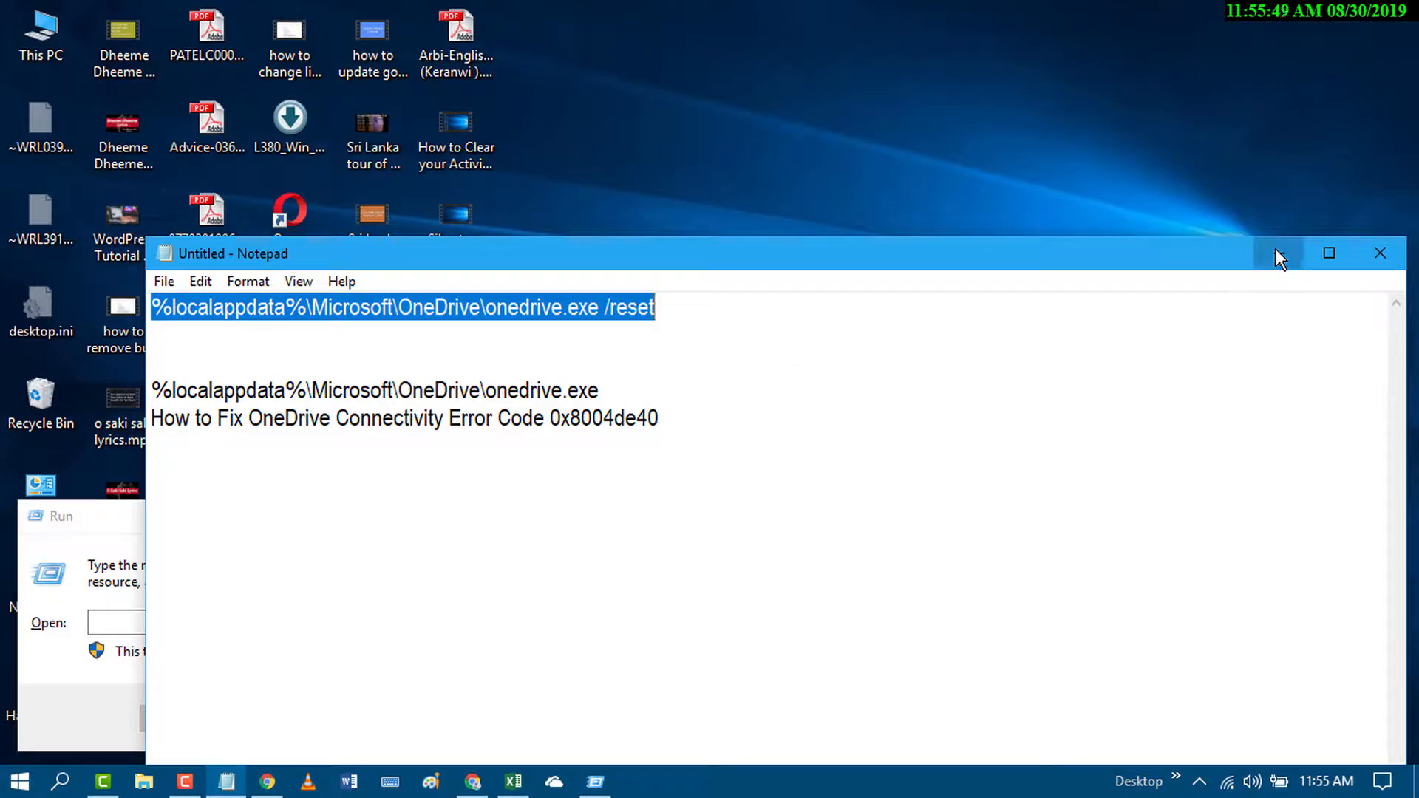
{"action": "left_click", "coordinate": [1379, 253]}
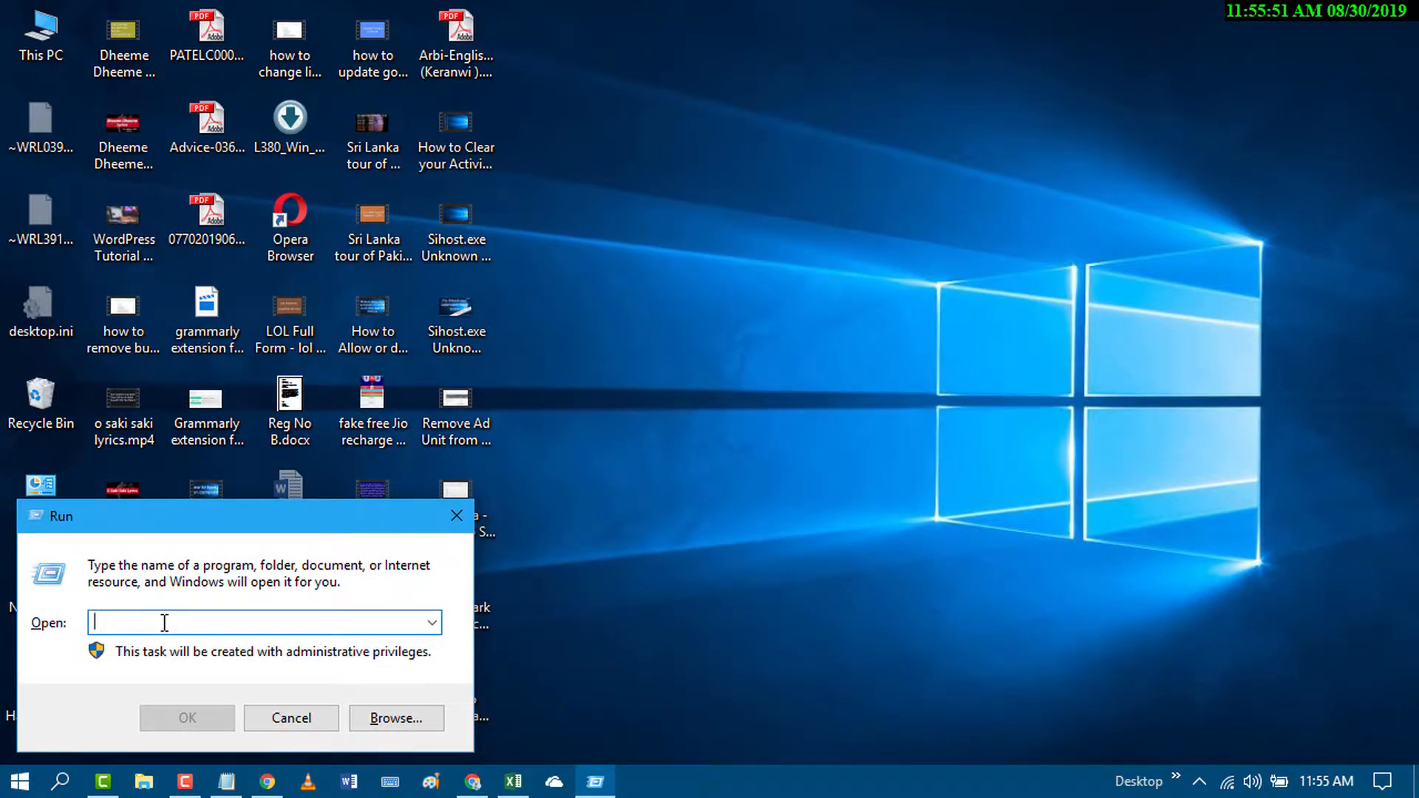
{"action": "type", "text": "%localappdata%\\Microsoft\\OneDrive\\onedrive.exe /reset"}
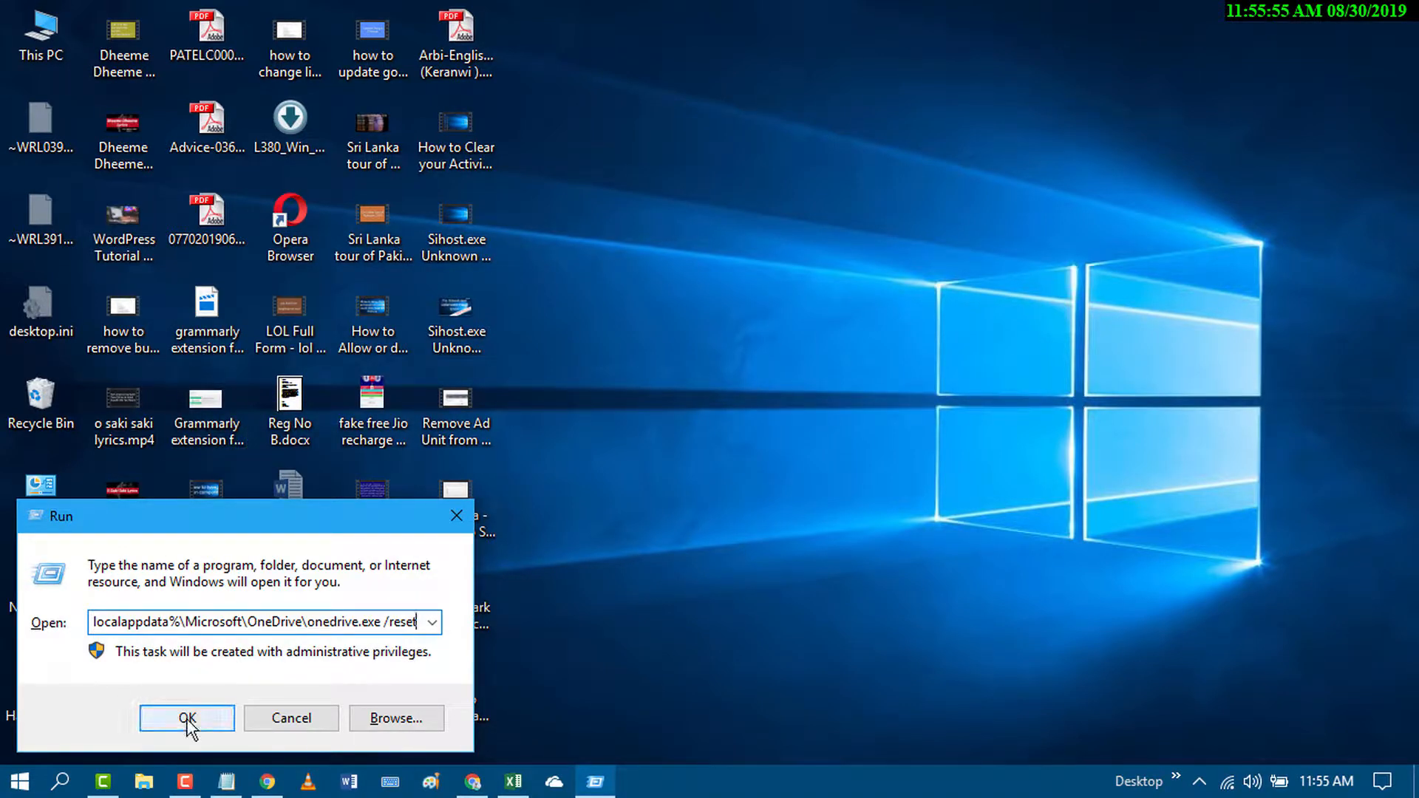
{"action": "left_click", "coordinate": [187, 717]}
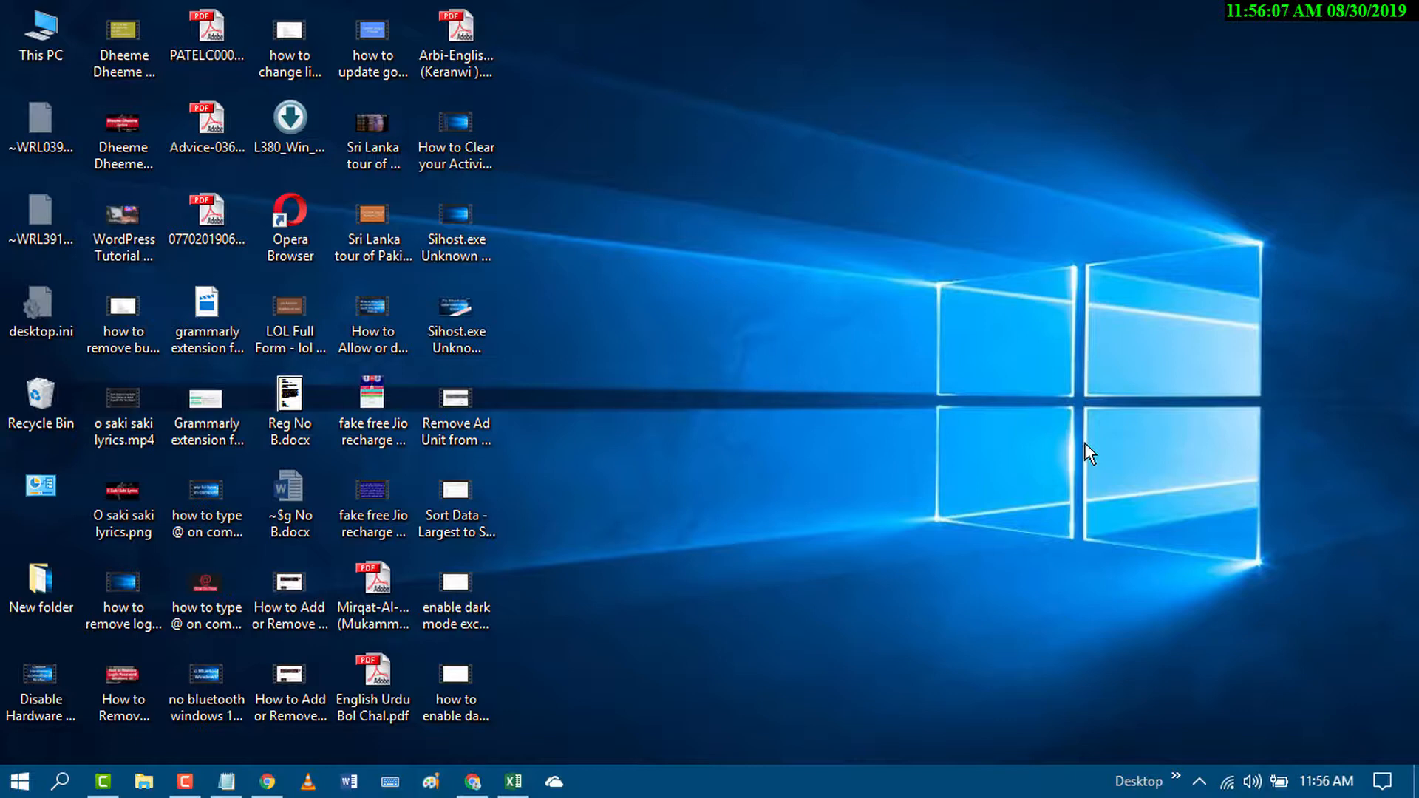
{"action": "mouse_move", "coordinate": [999, 429]}
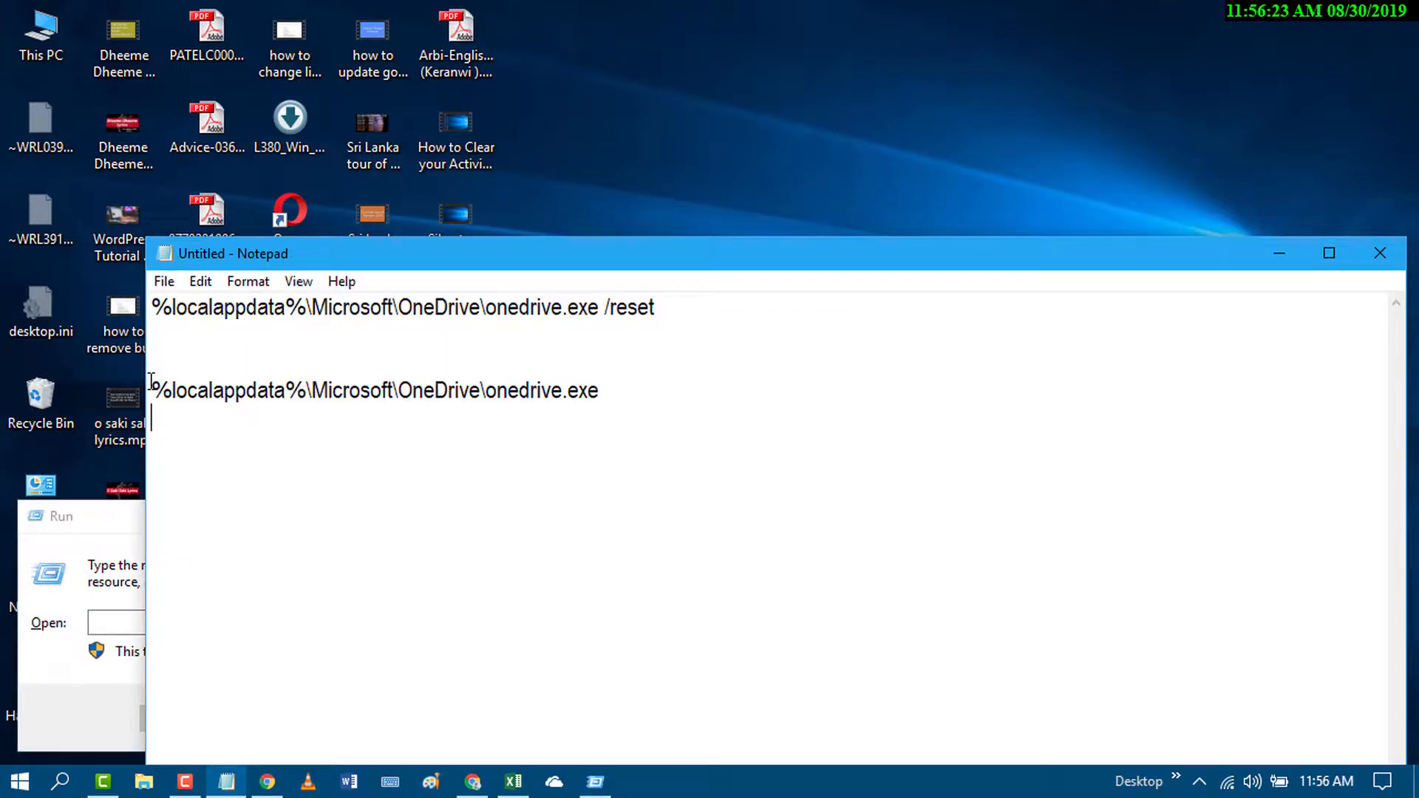
- Copy the plain onedrive.exe launch line from Notepad and run it to relaunch OneDrive
{"action": "triple_click", "coordinate": [371, 390]}
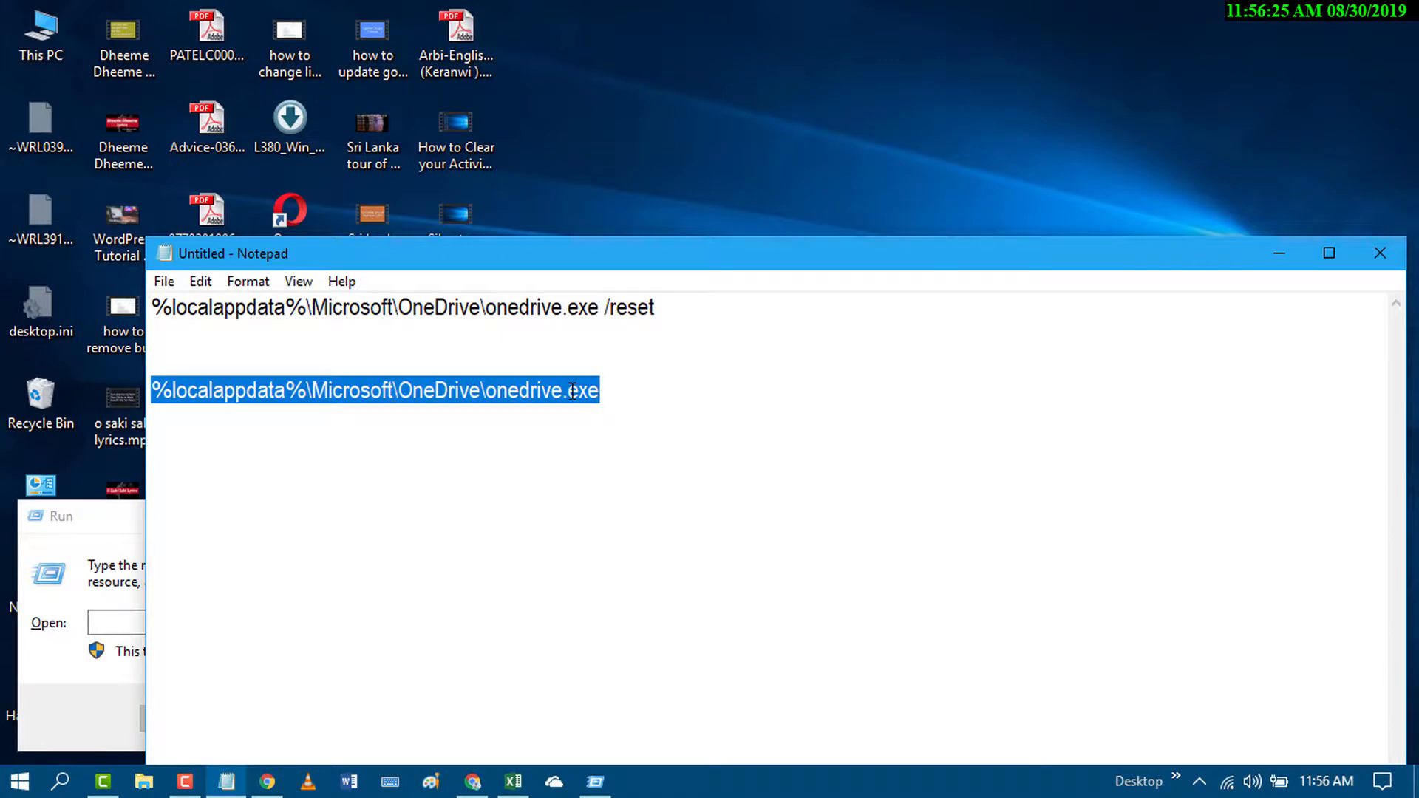
{"action": "mouse_move", "coordinate": [1276, 256]}
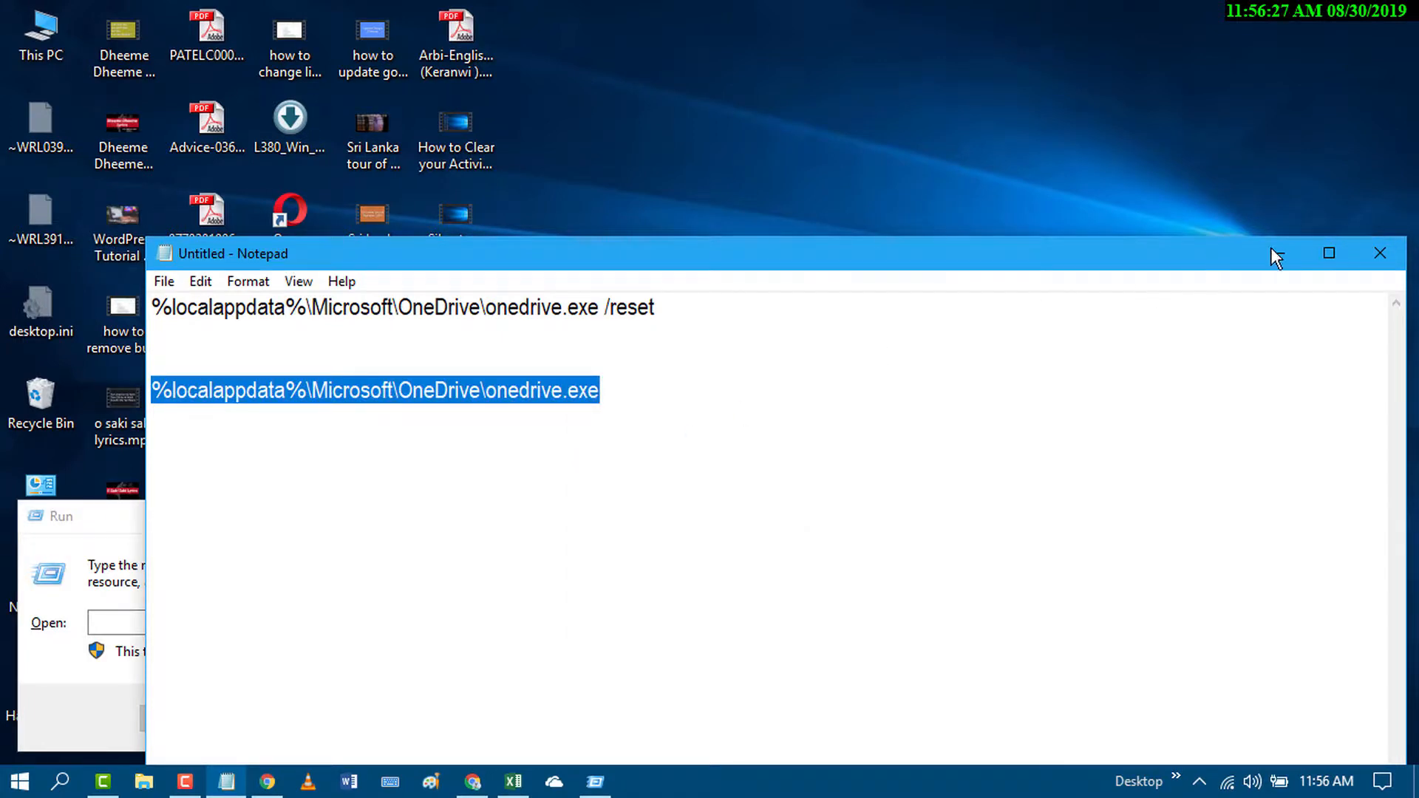
{"action": "right_click", "coordinate": [126, 622]}
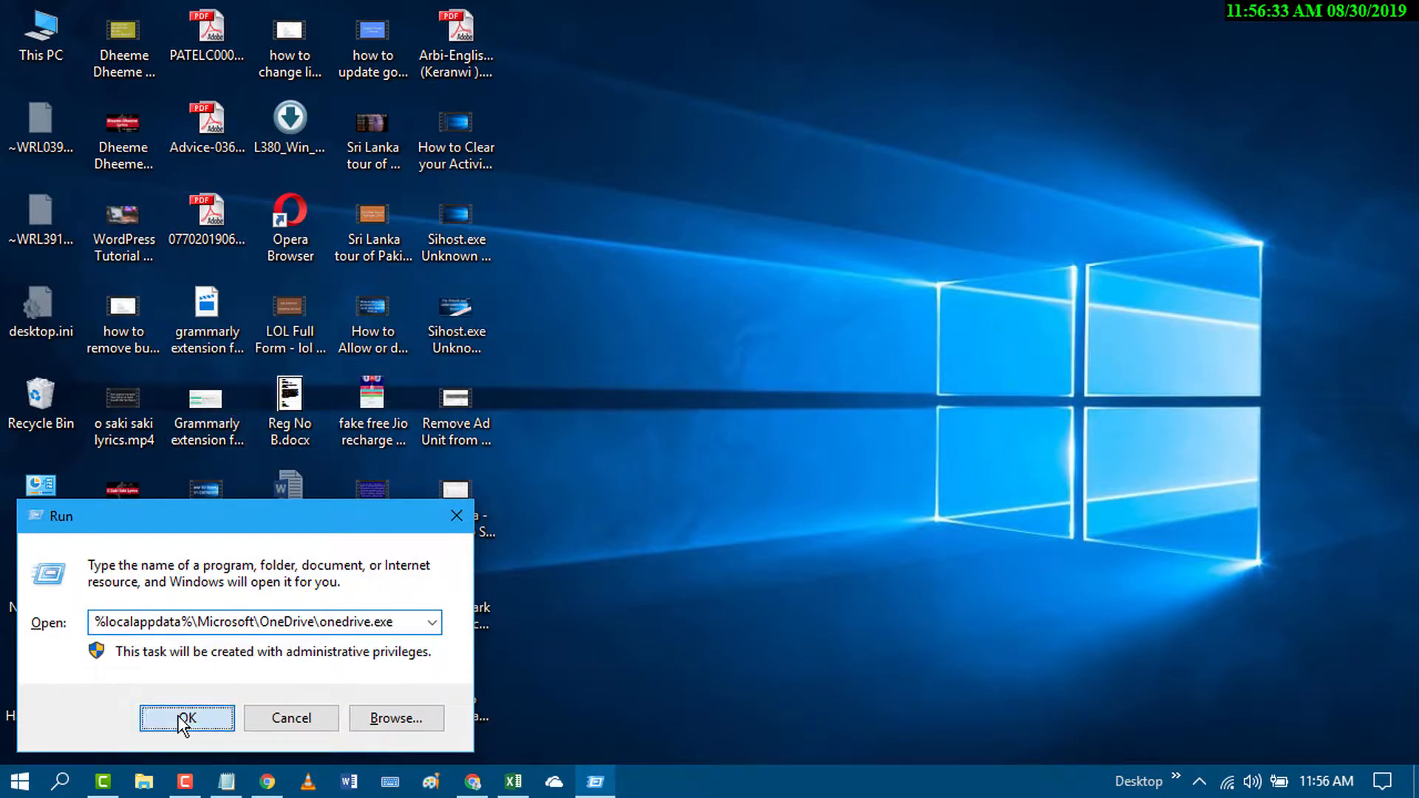
{"action": "left_click", "coordinate": [187, 718]}
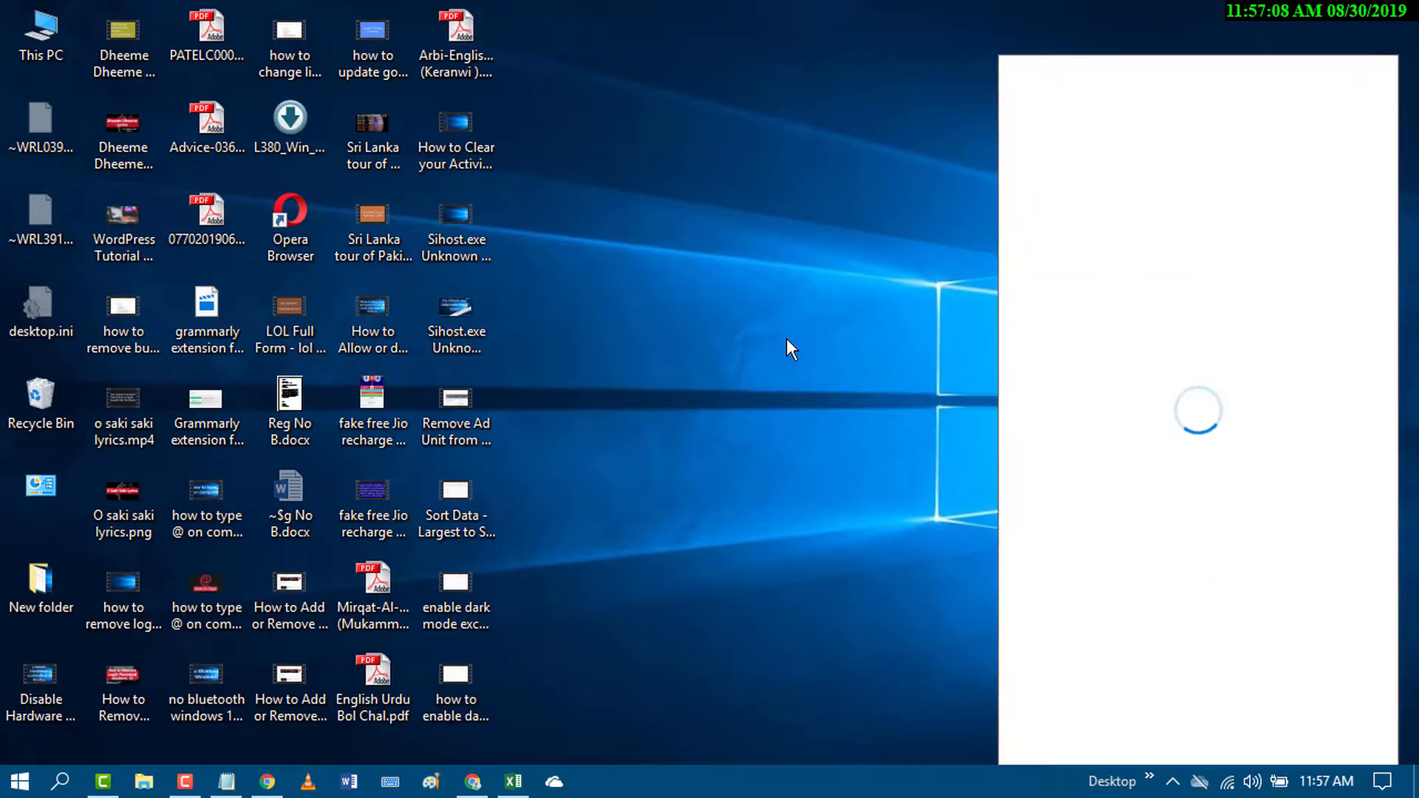
{"action": "mouse_move", "coordinate": [715, 342]}
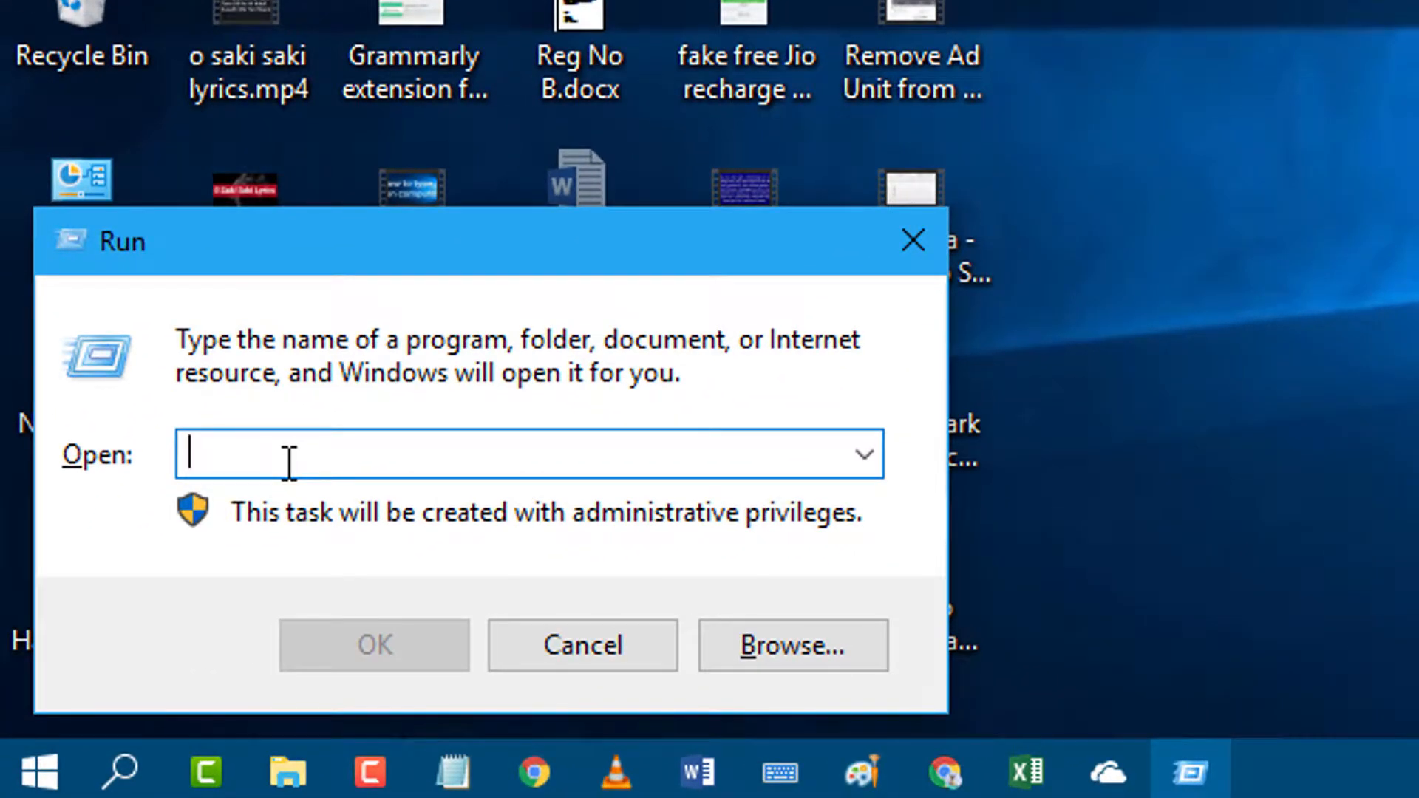
- Run %Appdata% to open the Roaming folder in File Explorer
{"action": "type", "text": "%"}
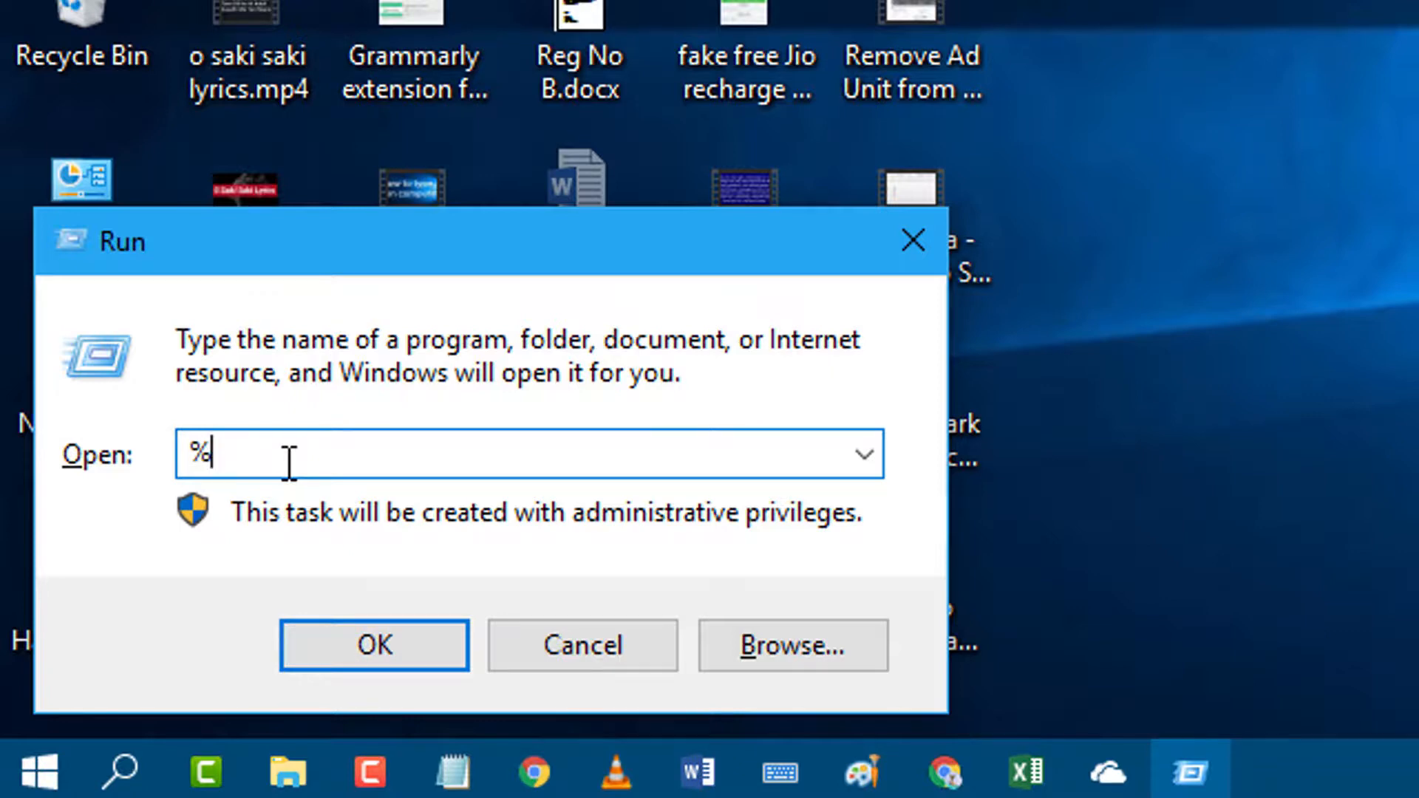
{"action": "type", "text": "Appdata"}
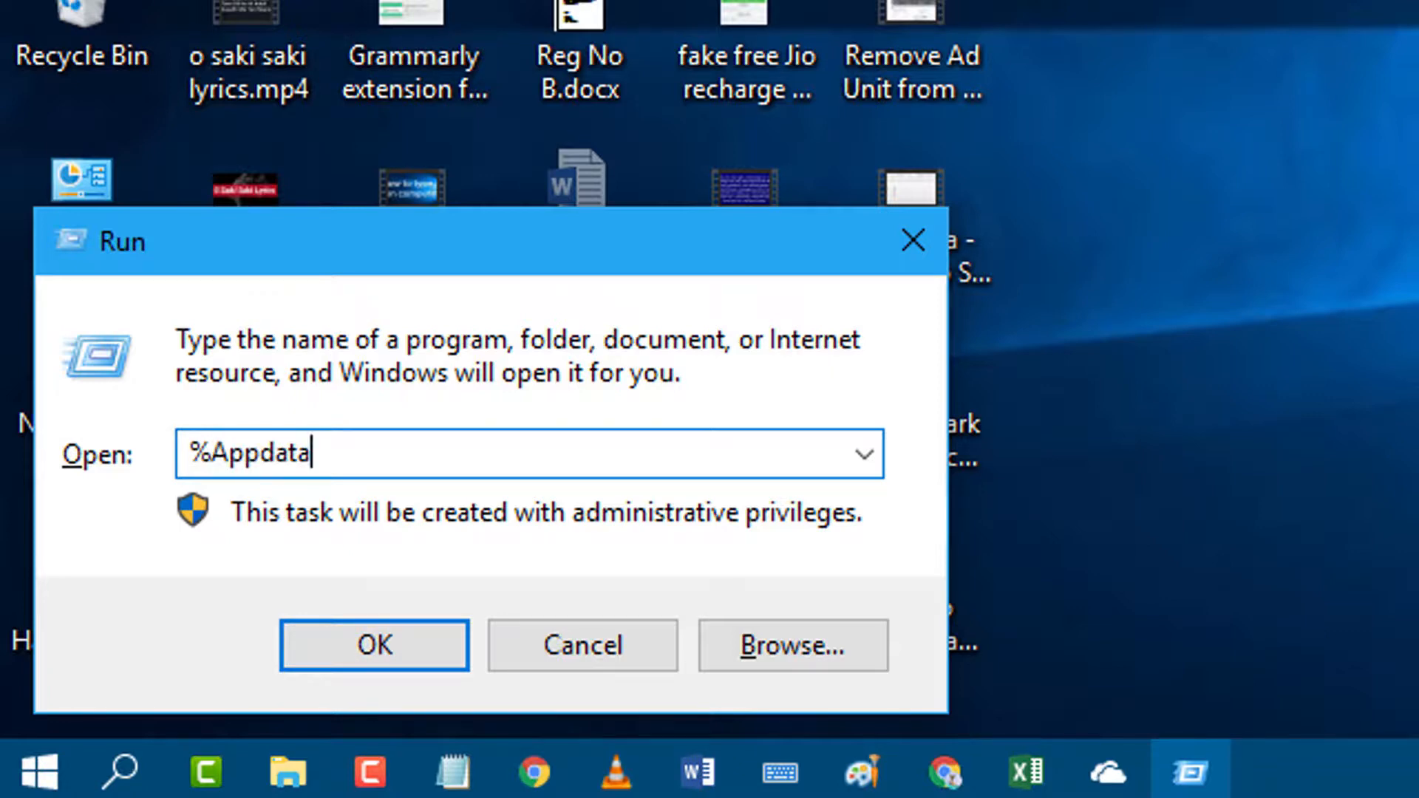
{"action": "type", "text": "%"}
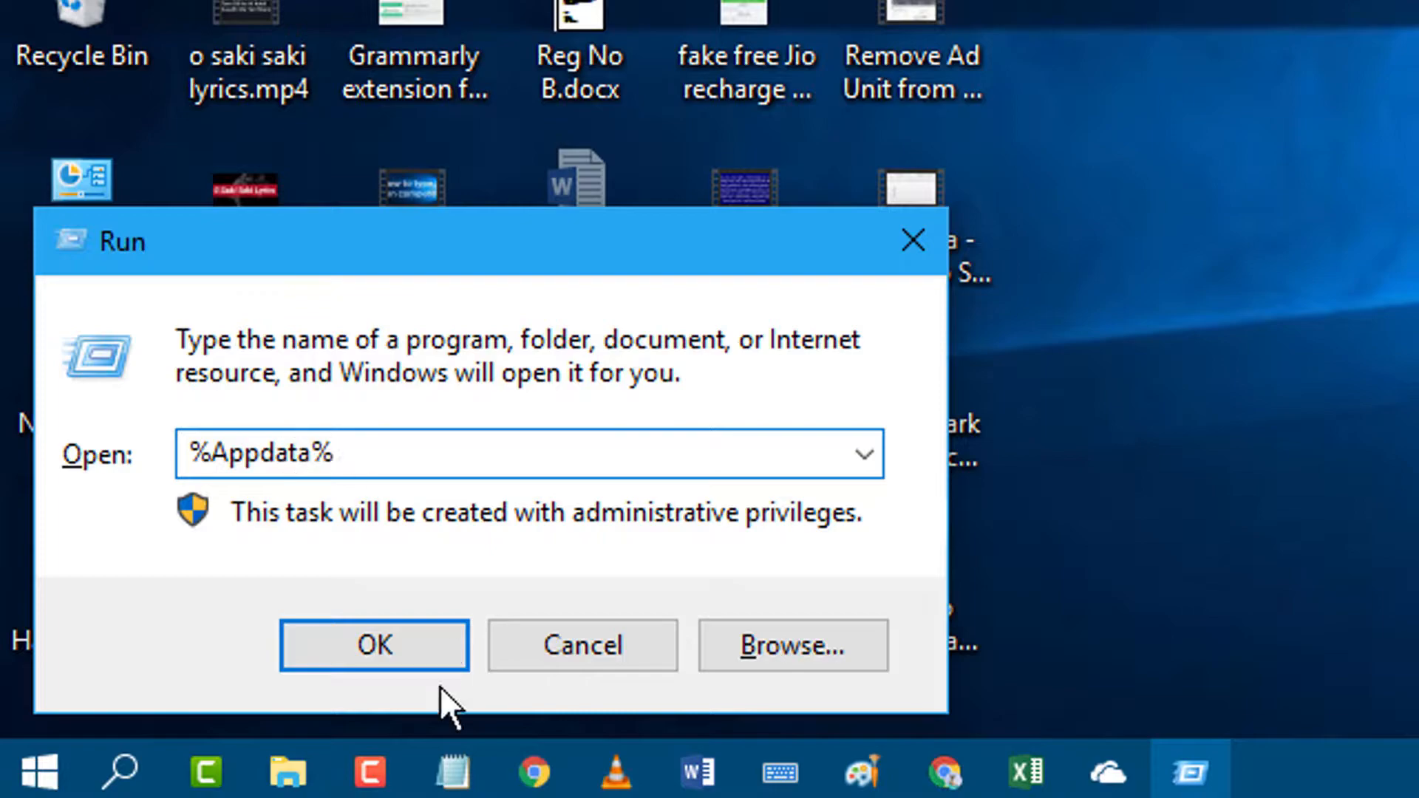
{"action": "left_click", "coordinate": [374, 644]}
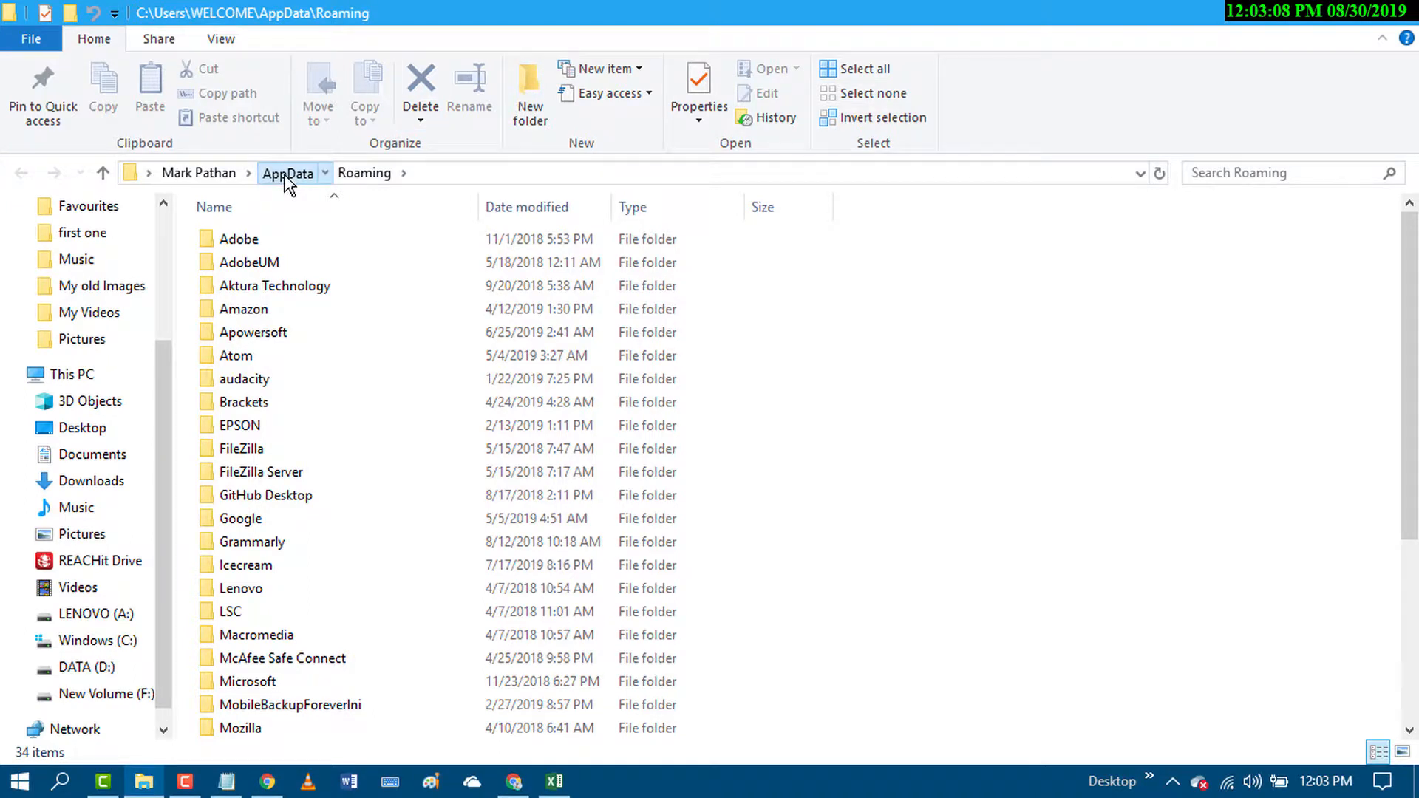
- Navigate from AppData through Local, Microsoft and OneDrive into the setup folder
{"action": "left_click", "coordinate": [287, 173]}
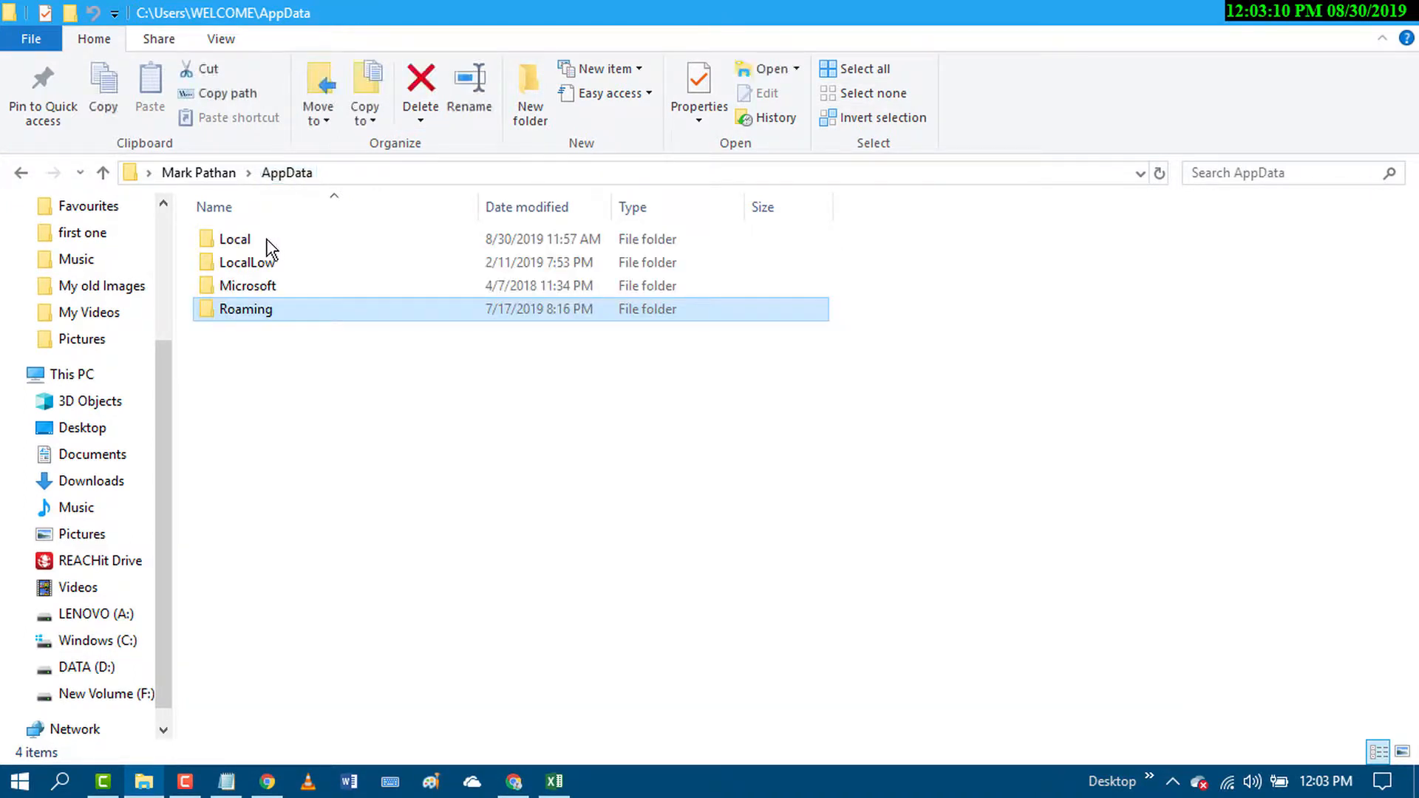
{"action": "left_click", "coordinate": [234, 238]}
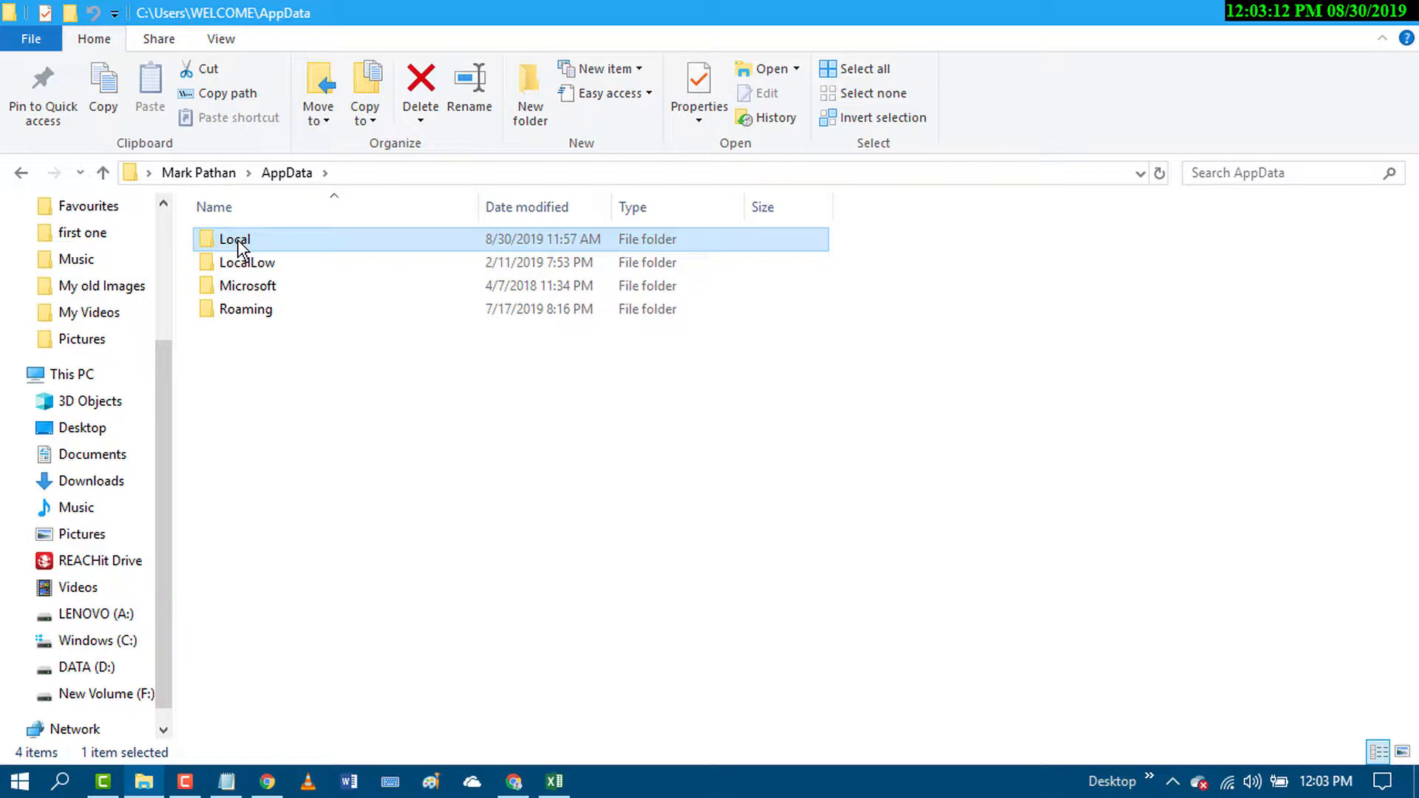
{"action": "double_click", "coordinate": [234, 239]}
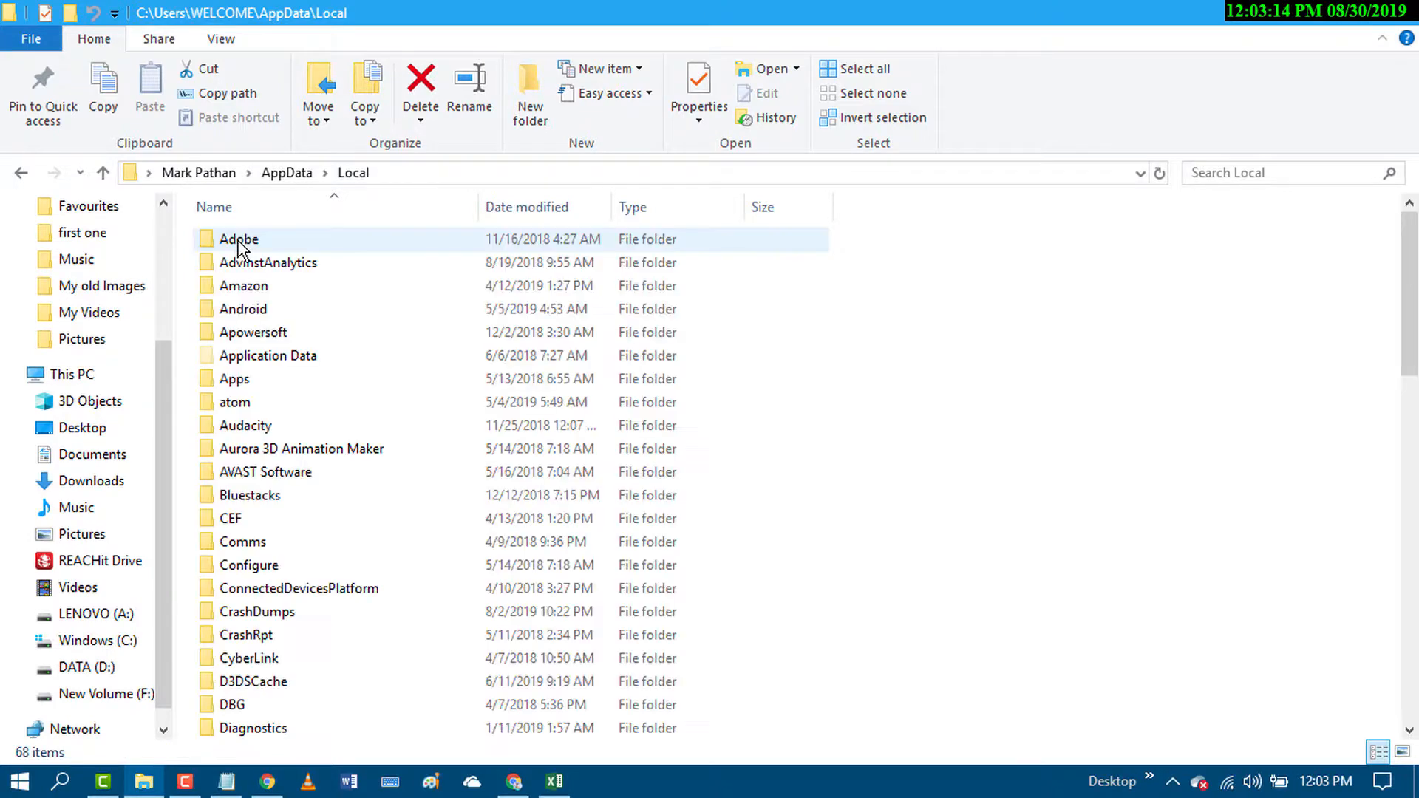
{"action": "scroll", "scroll_direction": "down", "scroll_amount": 3}
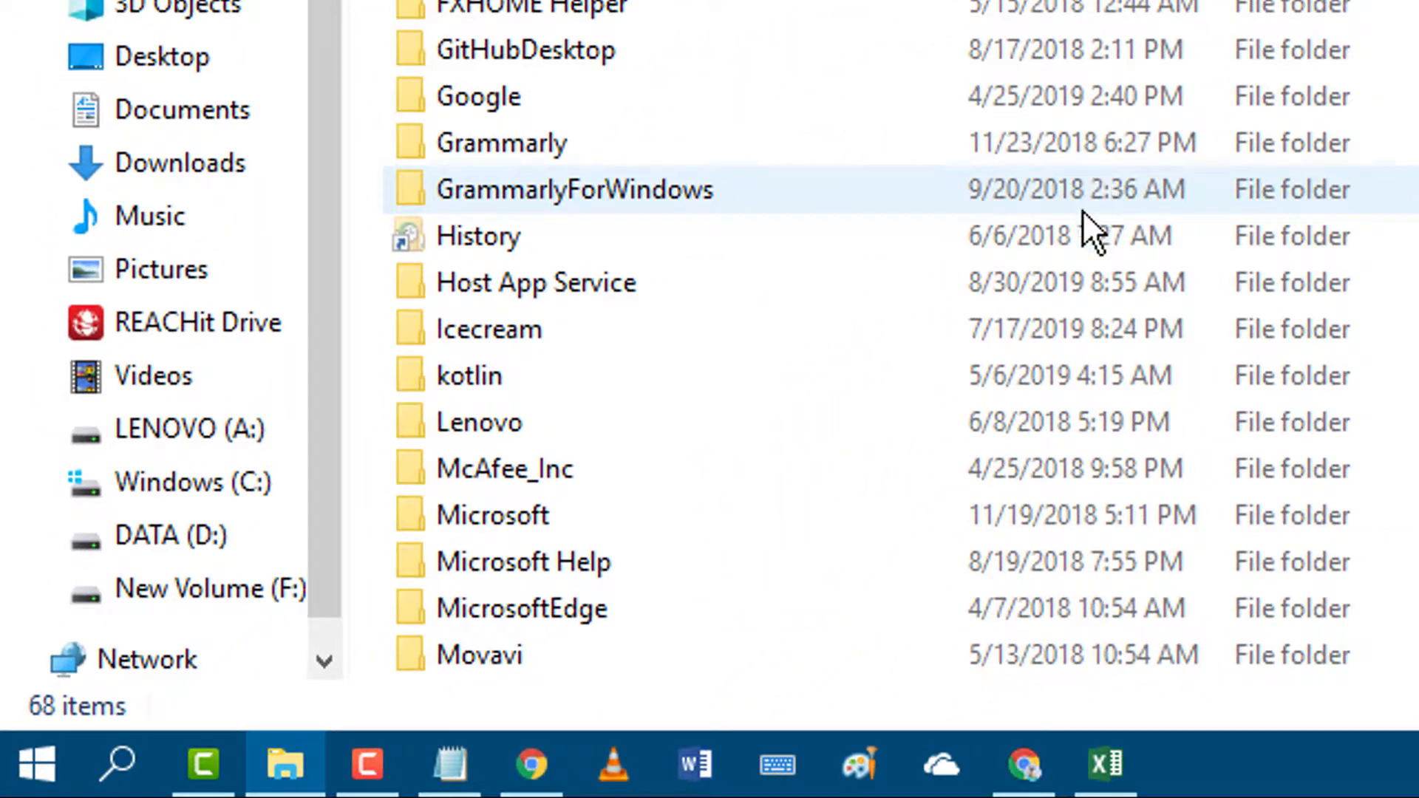
{"action": "left_click", "coordinate": [491, 515]}
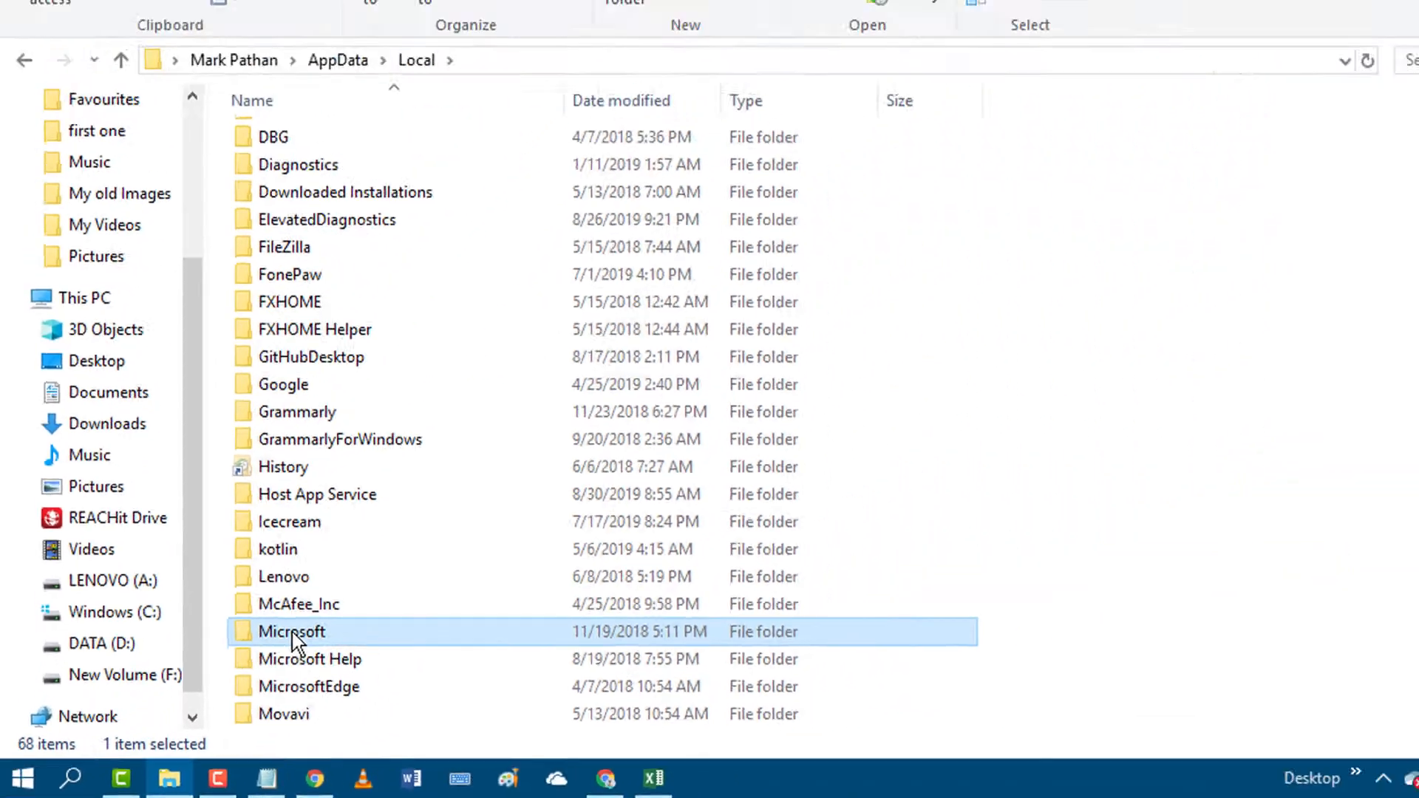
{"action": "double_click", "coordinate": [291, 630]}
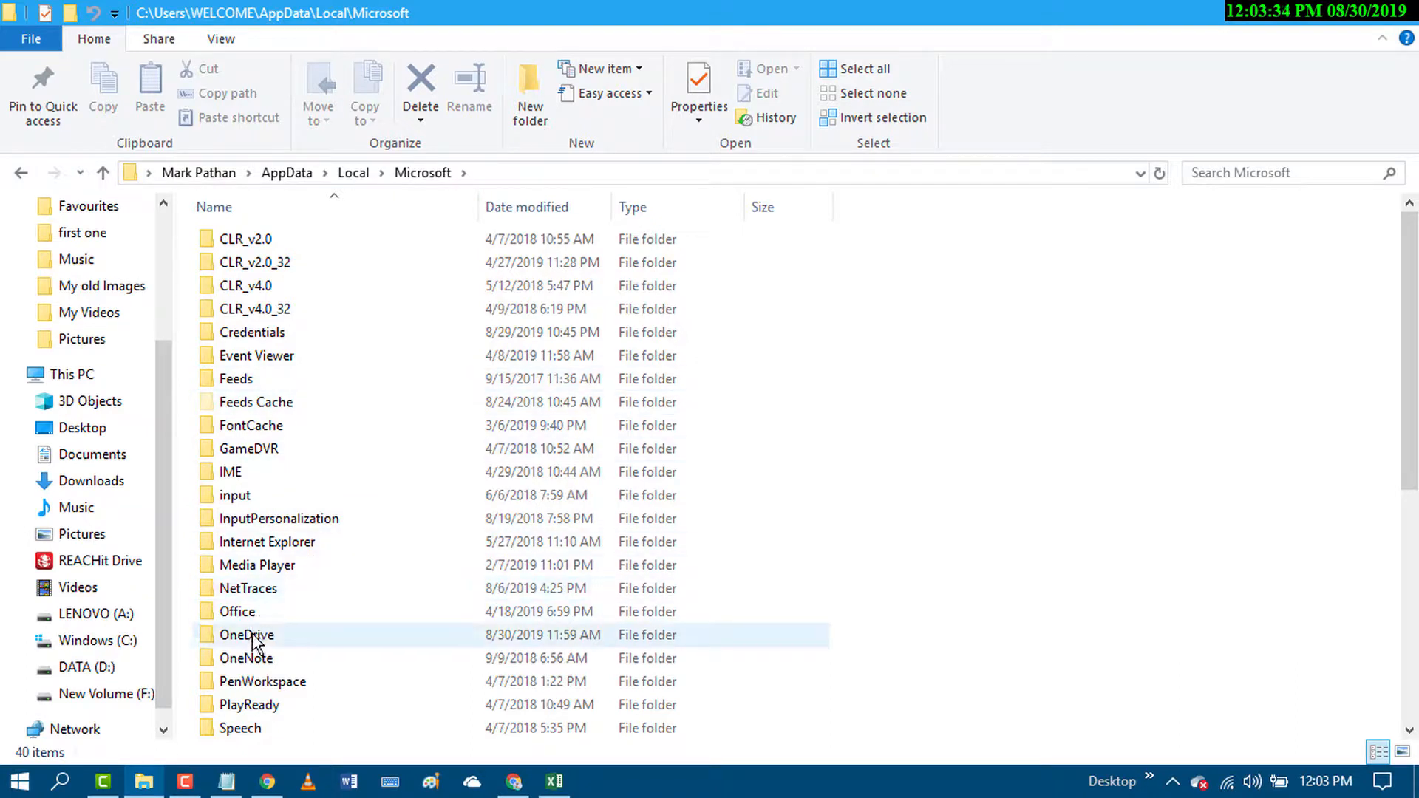
{"action": "left_click", "coordinate": [246, 634]}
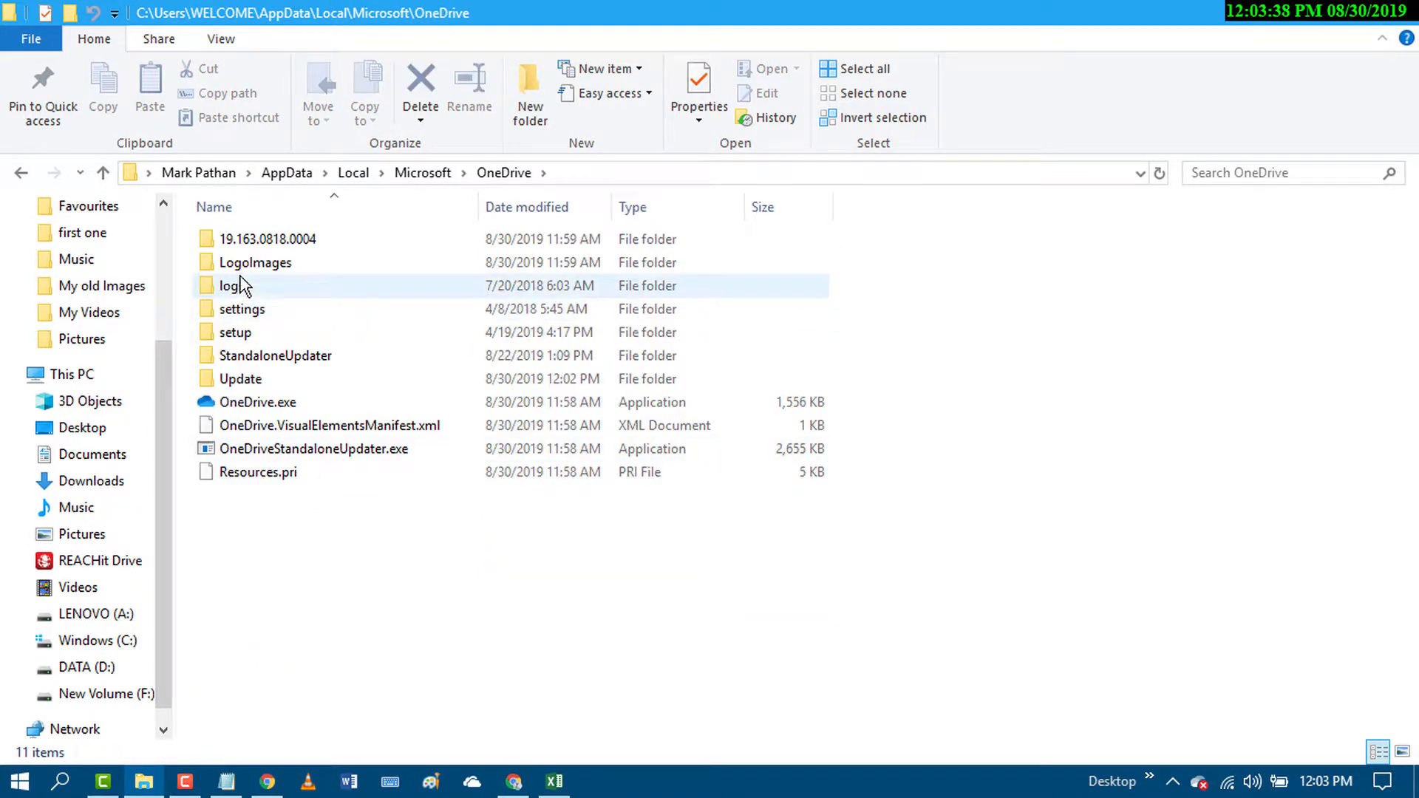
{"action": "left_click", "coordinate": [235, 332]}
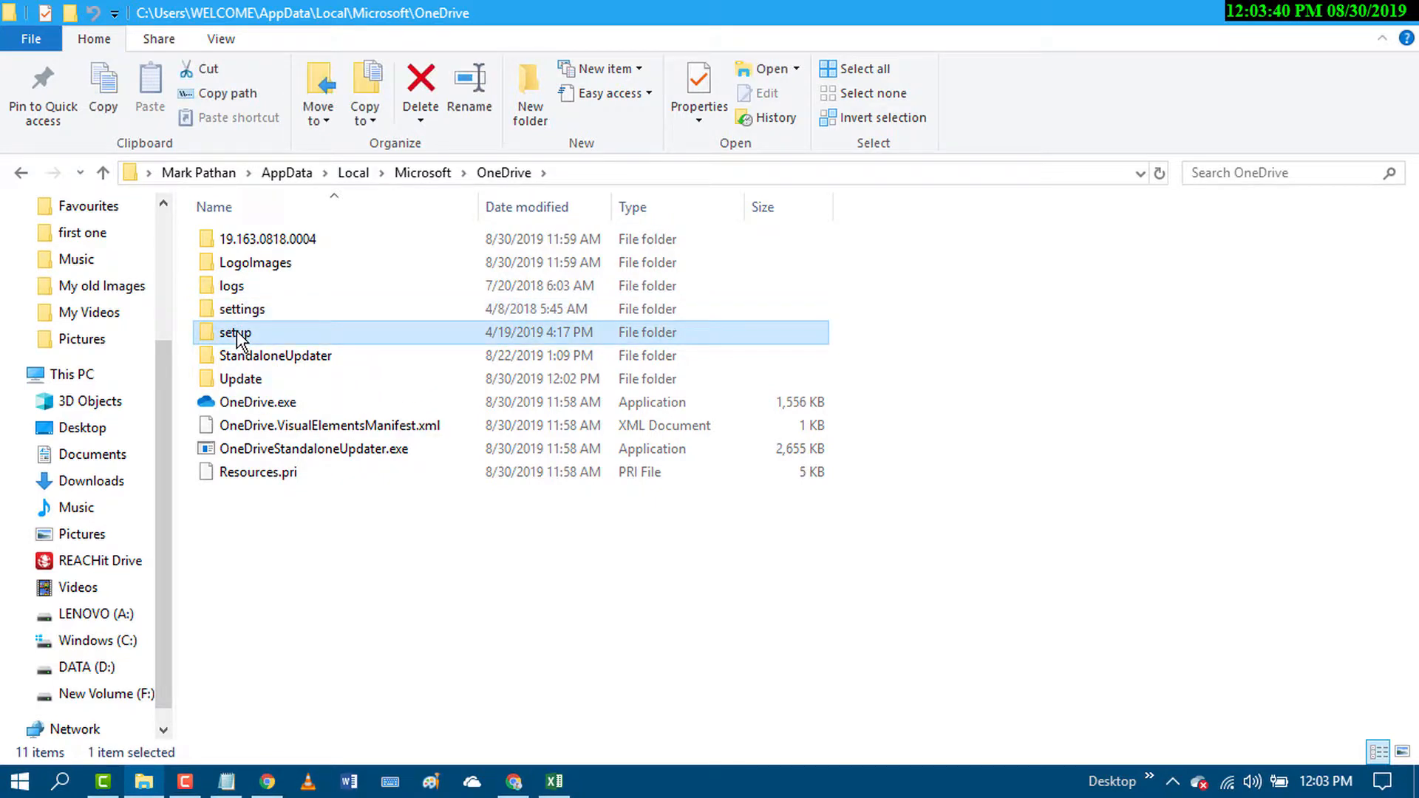
{"action": "double_click", "coordinate": [234, 332]}
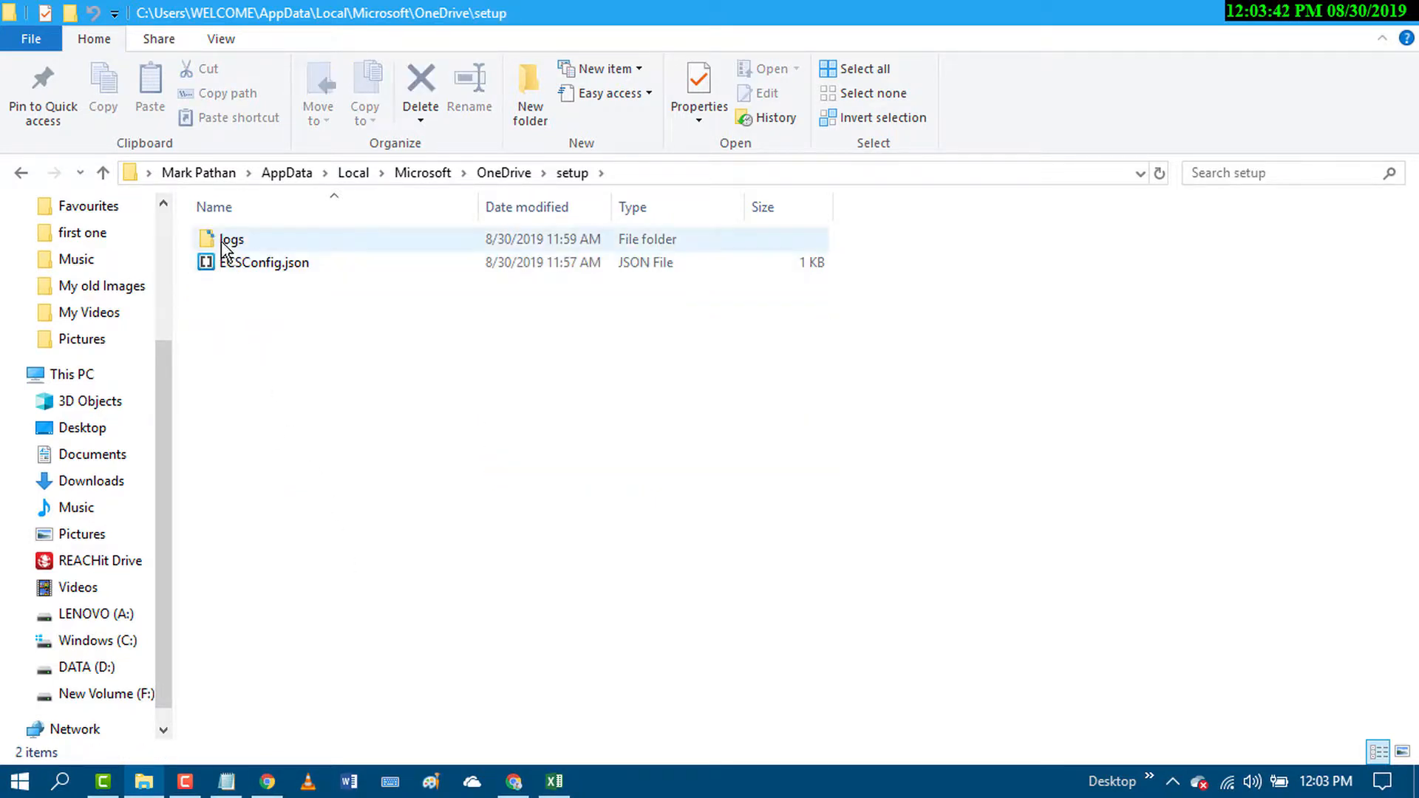
{"action": "left_click", "coordinate": [233, 238]}
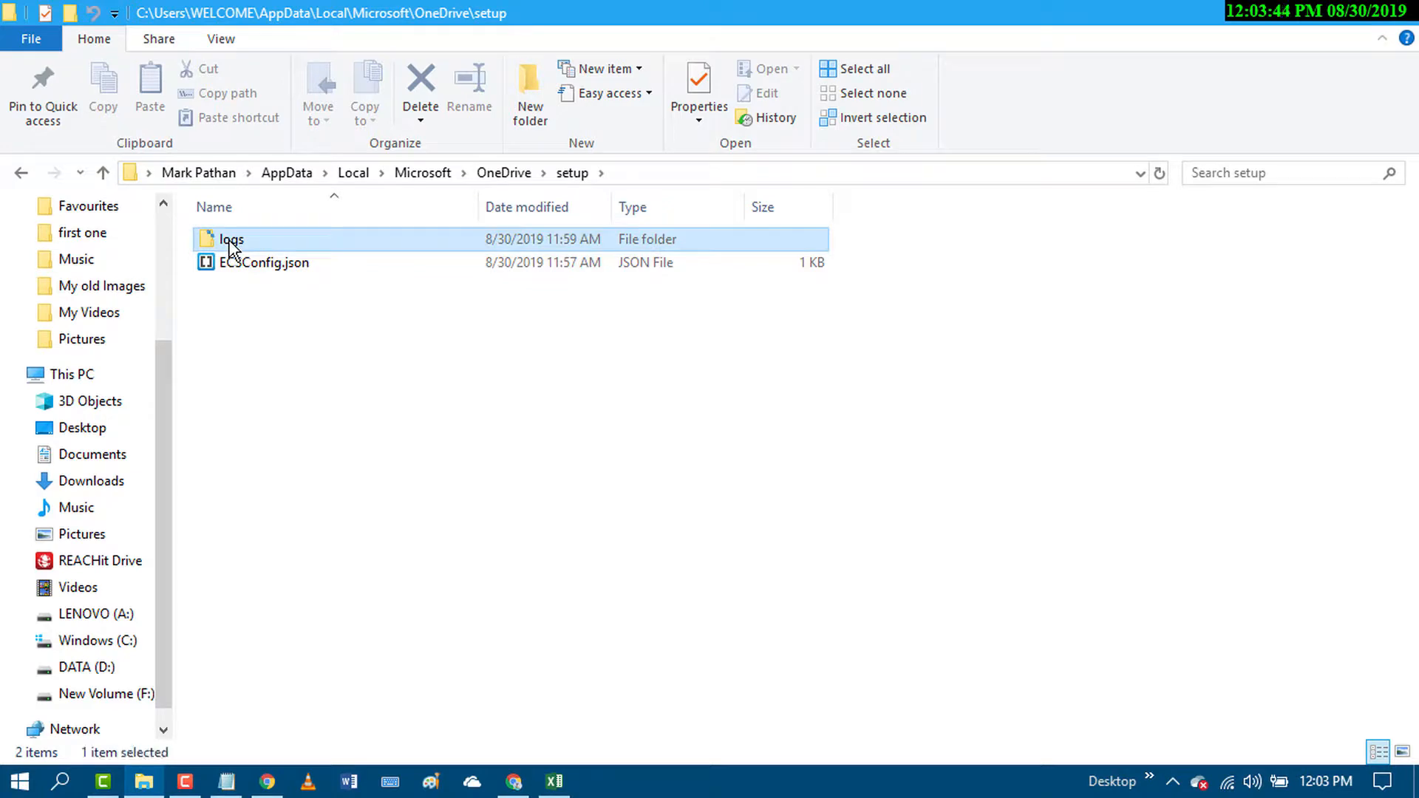
- Delete userTelemetryCache.otc and userTelemetryCache.otc.session from the logs folder
{"action": "double_click", "coordinate": [231, 239]}
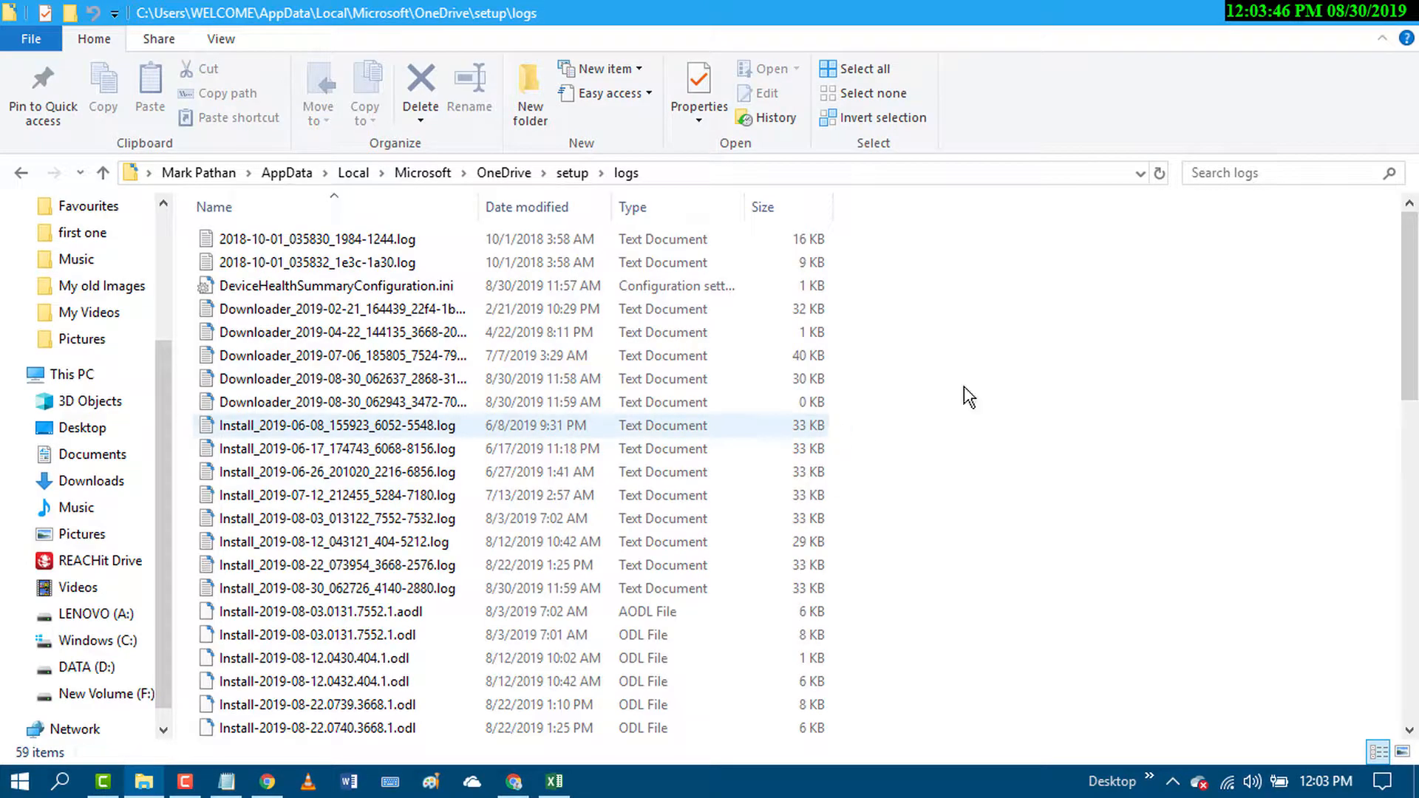
{"action": "scroll", "scroll_direction": "down", "scroll_amount": 3}
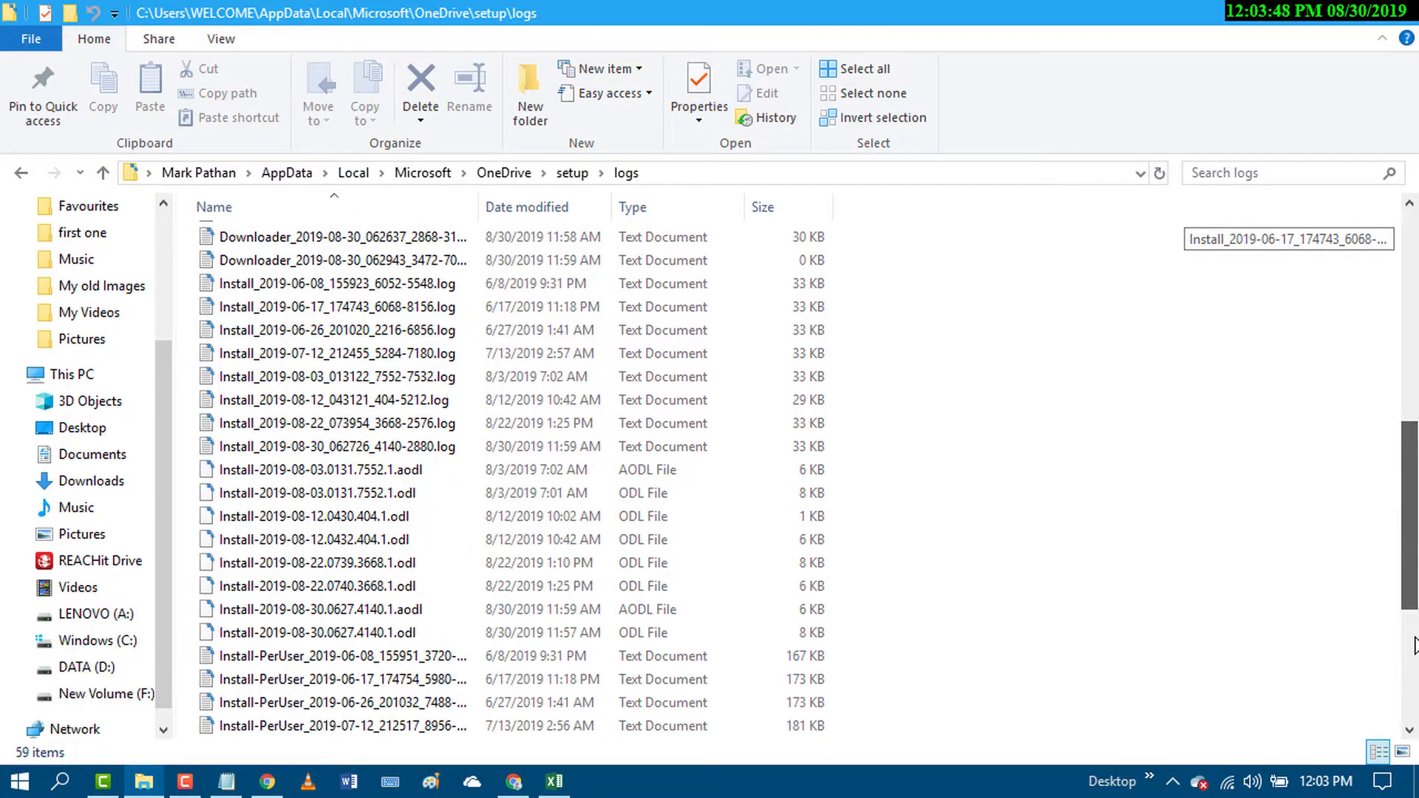
{"action": "scroll", "scroll_direction": "down", "scroll_amount": 3}
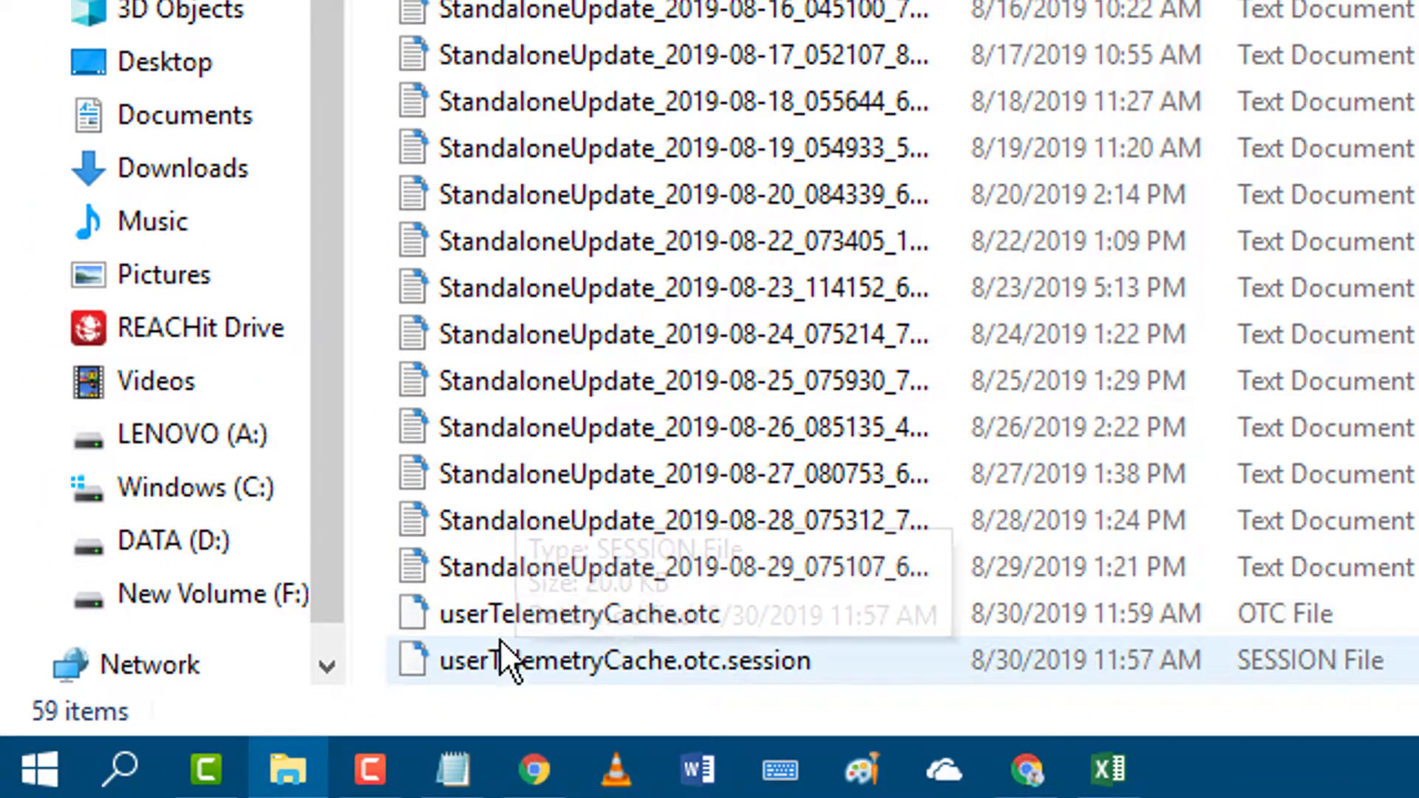
{"action": "left_click", "coordinate": [577, 613]}
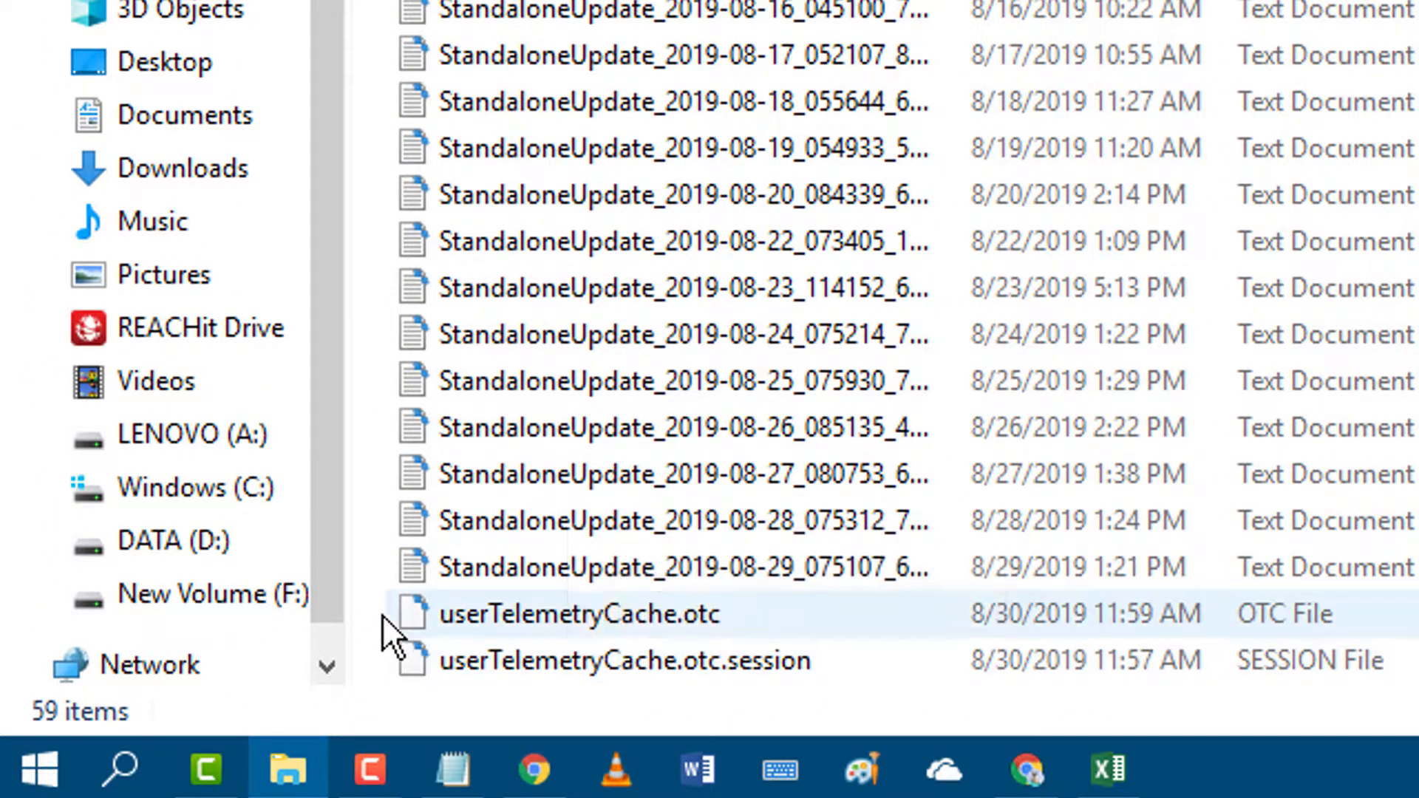
{"action": "left_click", "coordinate": [624, 661]}
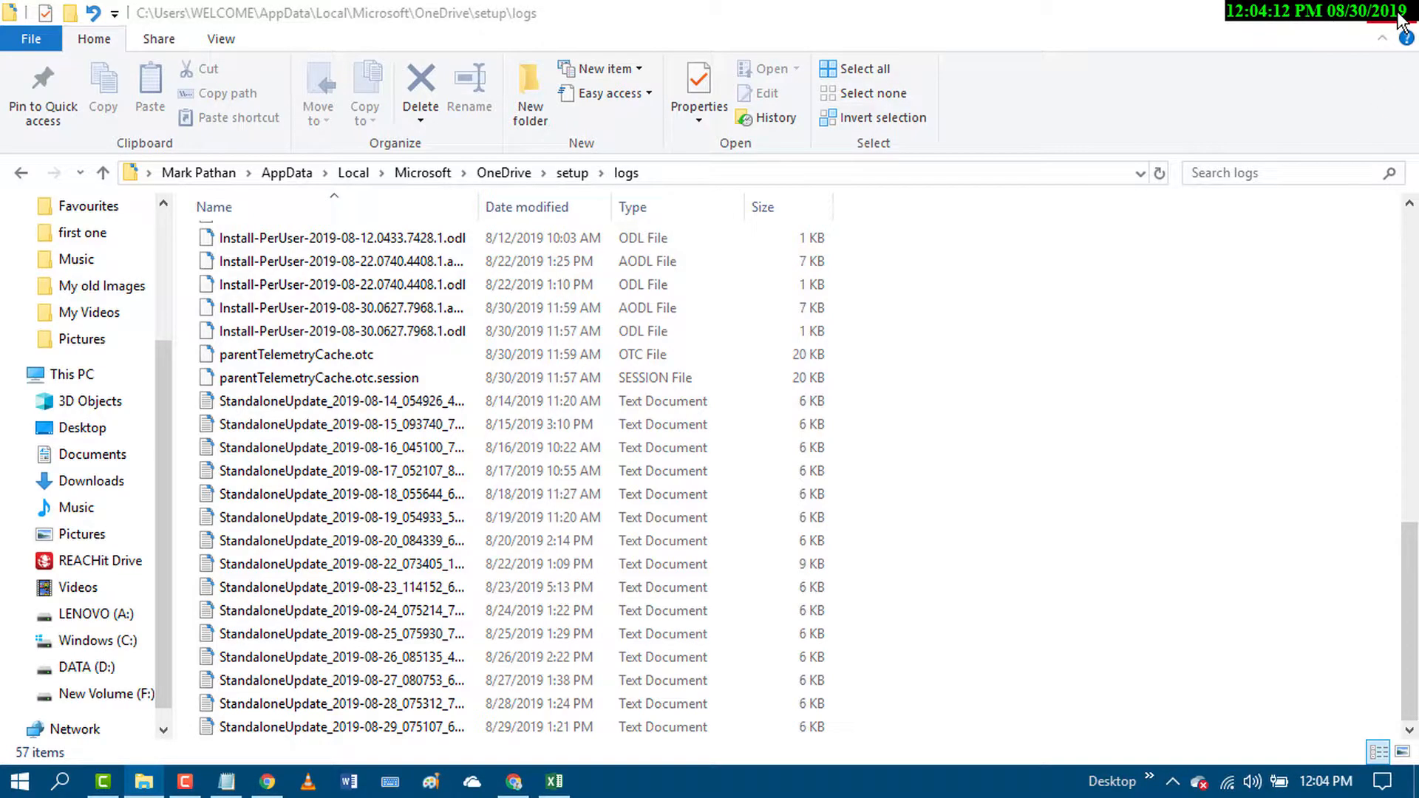
{"action": "mouse_move", "coordinate": [1401, 45]}
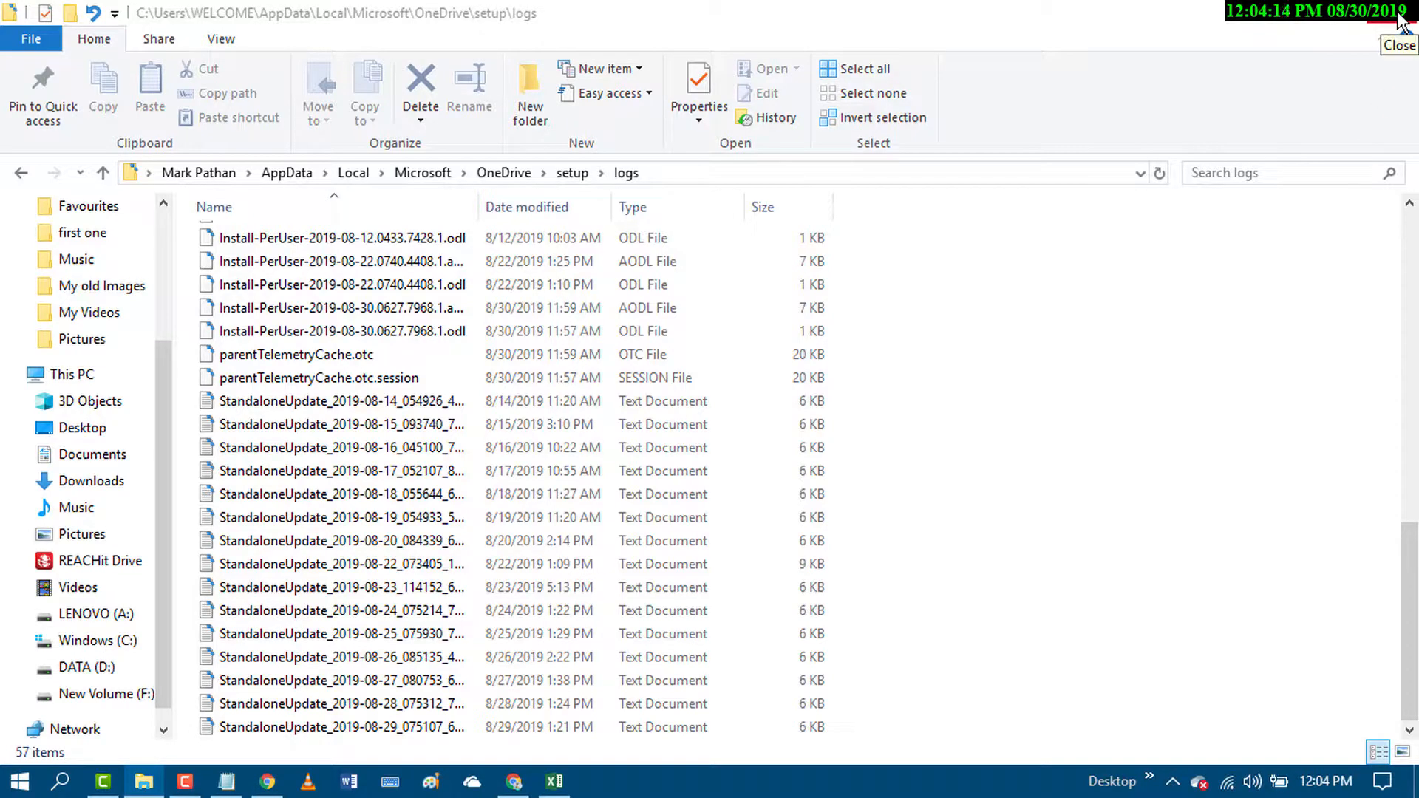
- Close the File Explorer logs window
{"action": "left_click", "coordinate": [1397, 45]}
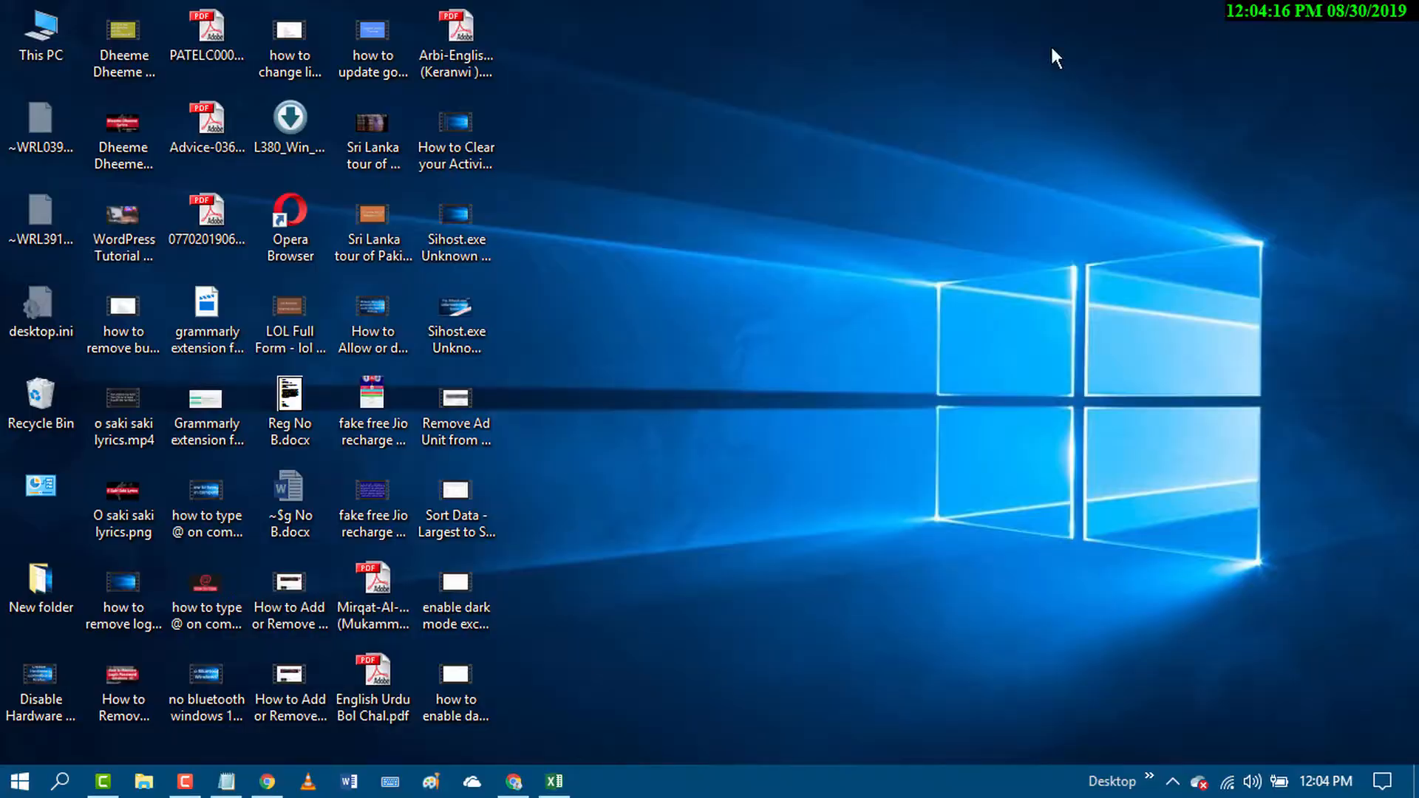
{"action": "mouse_move", "coordinate": [943, 384]}
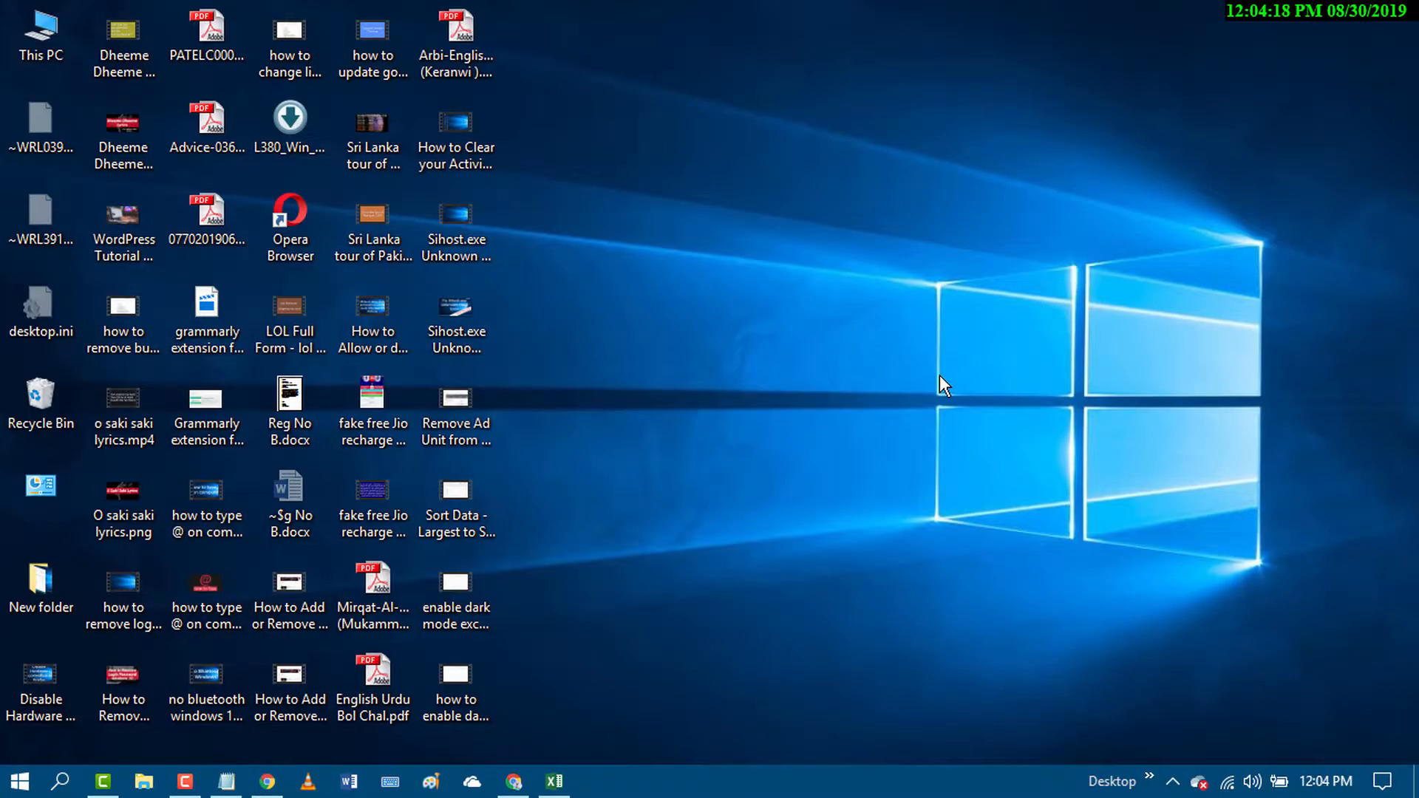
{"action": "mouse_move", "coordinate": [954, 427]}
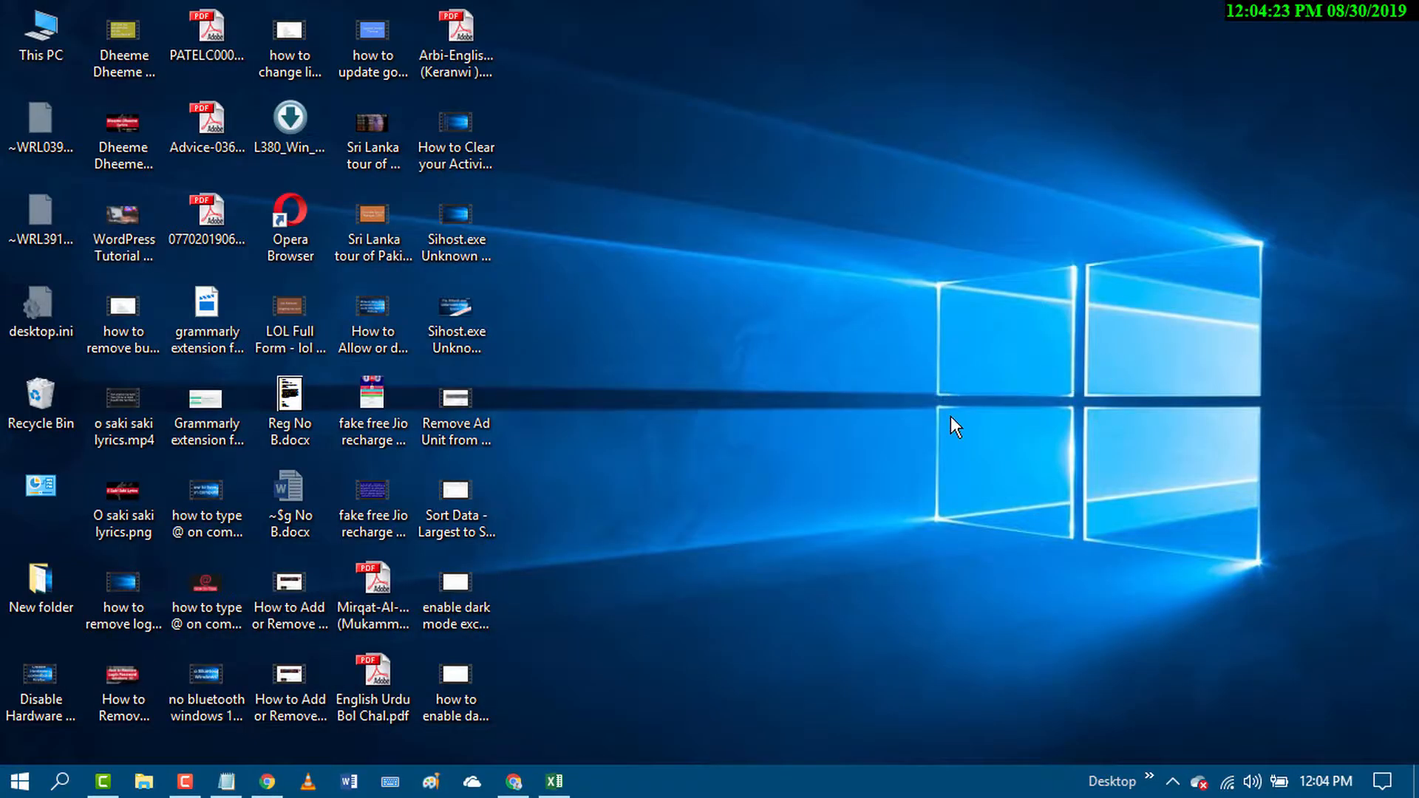